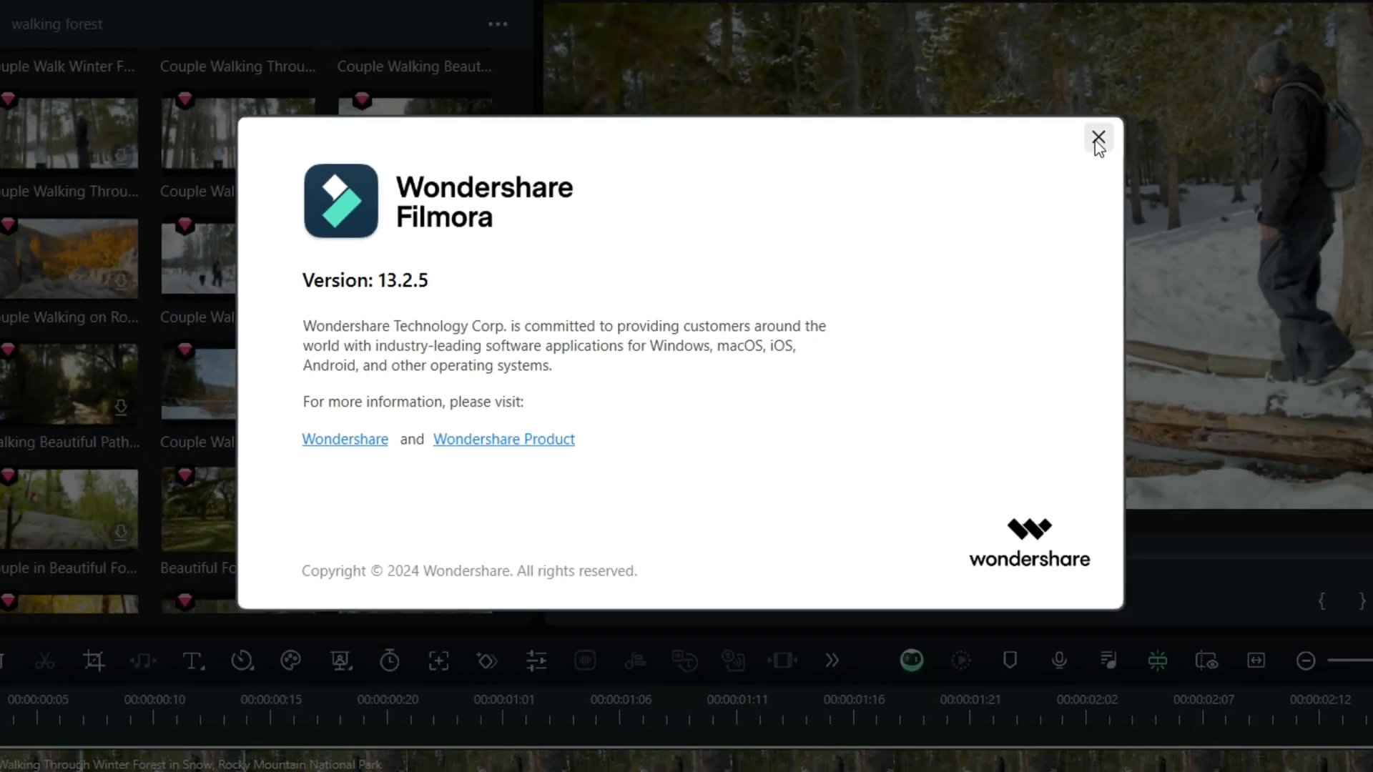
Close the About window and reveal the extra tools list with Drawing Tools
{"action": "left_click", "coordinate": [1097, 139]}
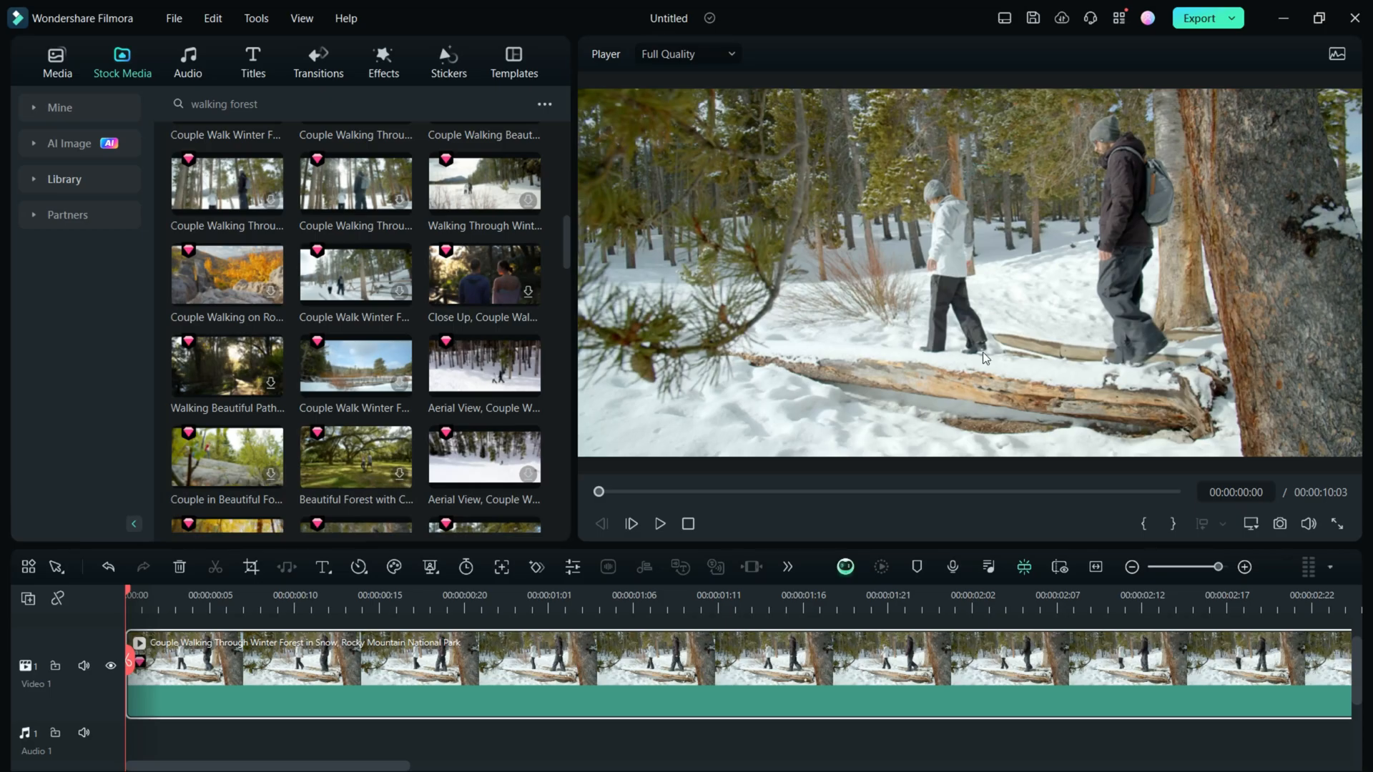
{"action": "left_click", "coordinate": [787, 567]}
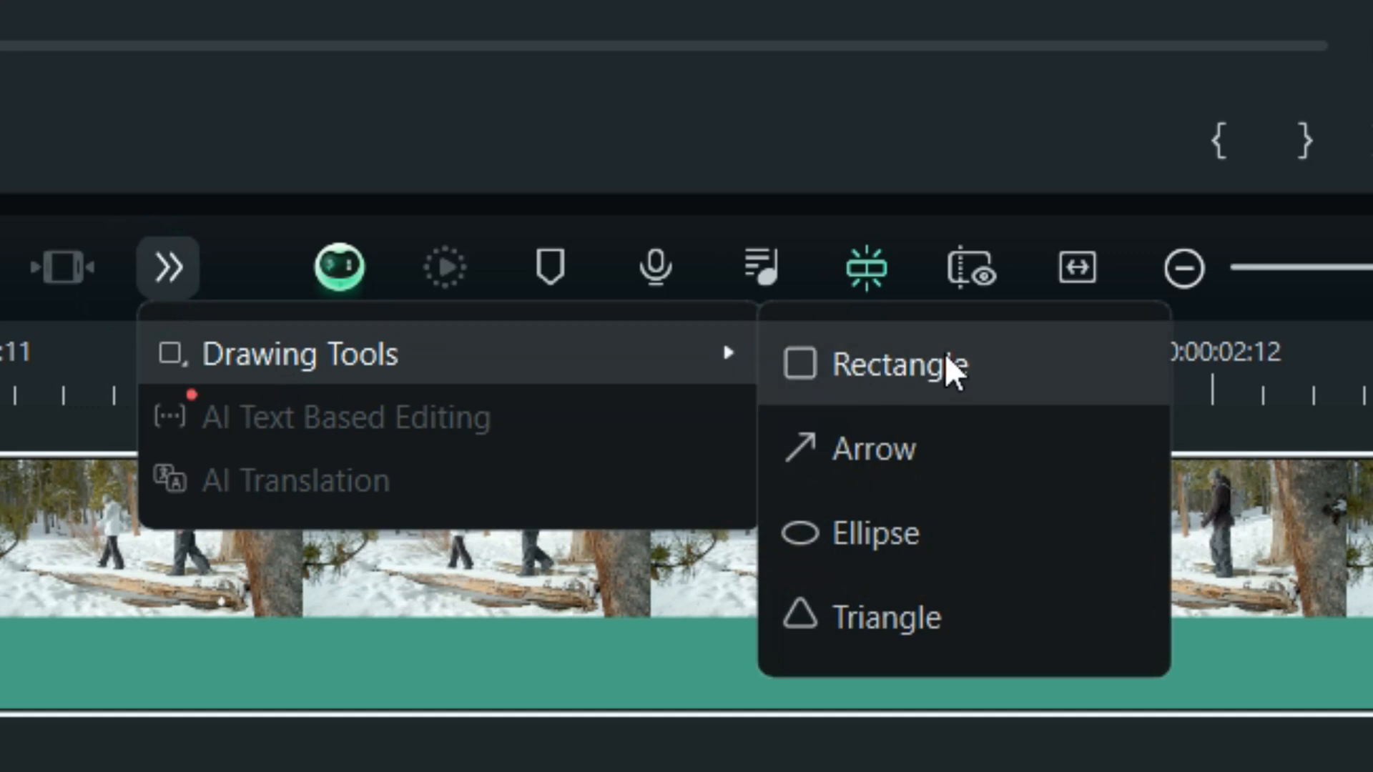
{"action": "mouse_move", "coordinate": [1015, 482]}
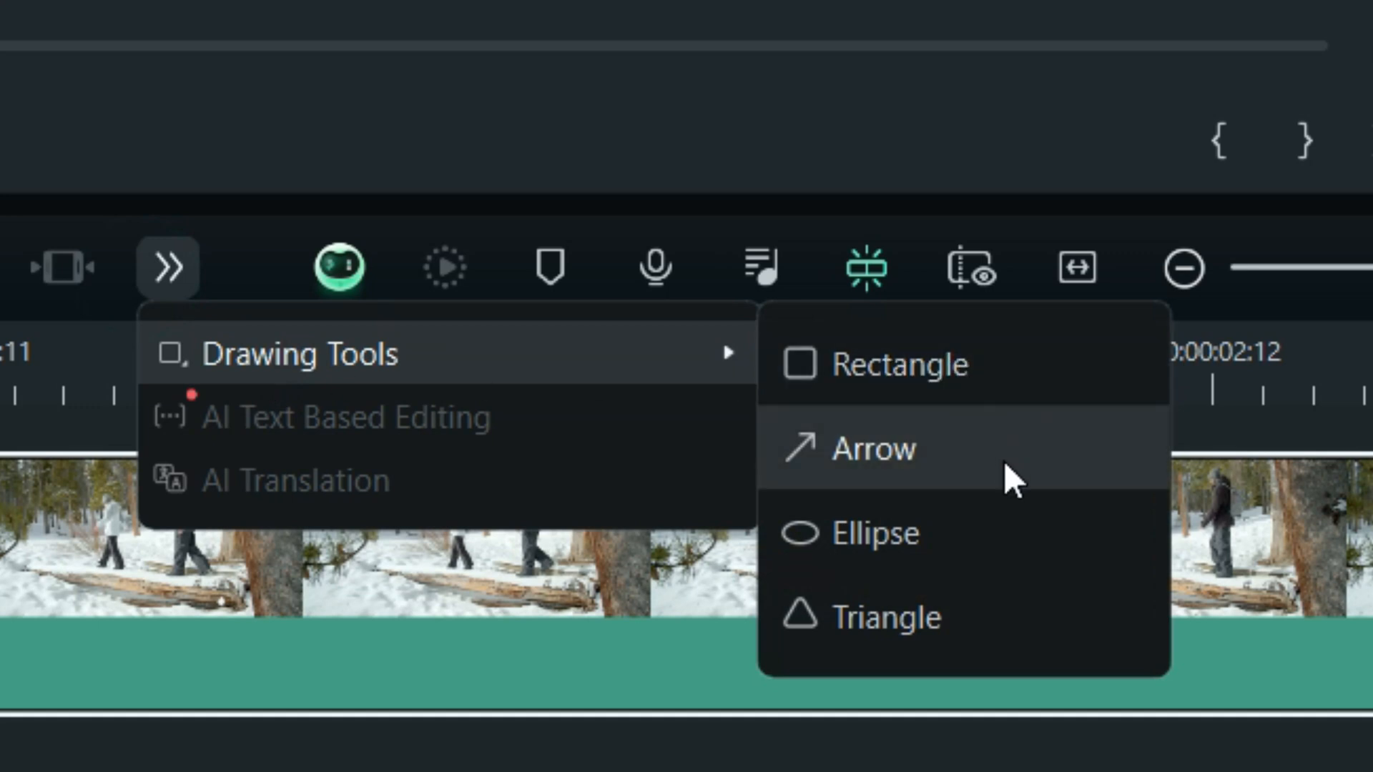
{"action": "mouse_move", "coordinate": [1024, 613]}
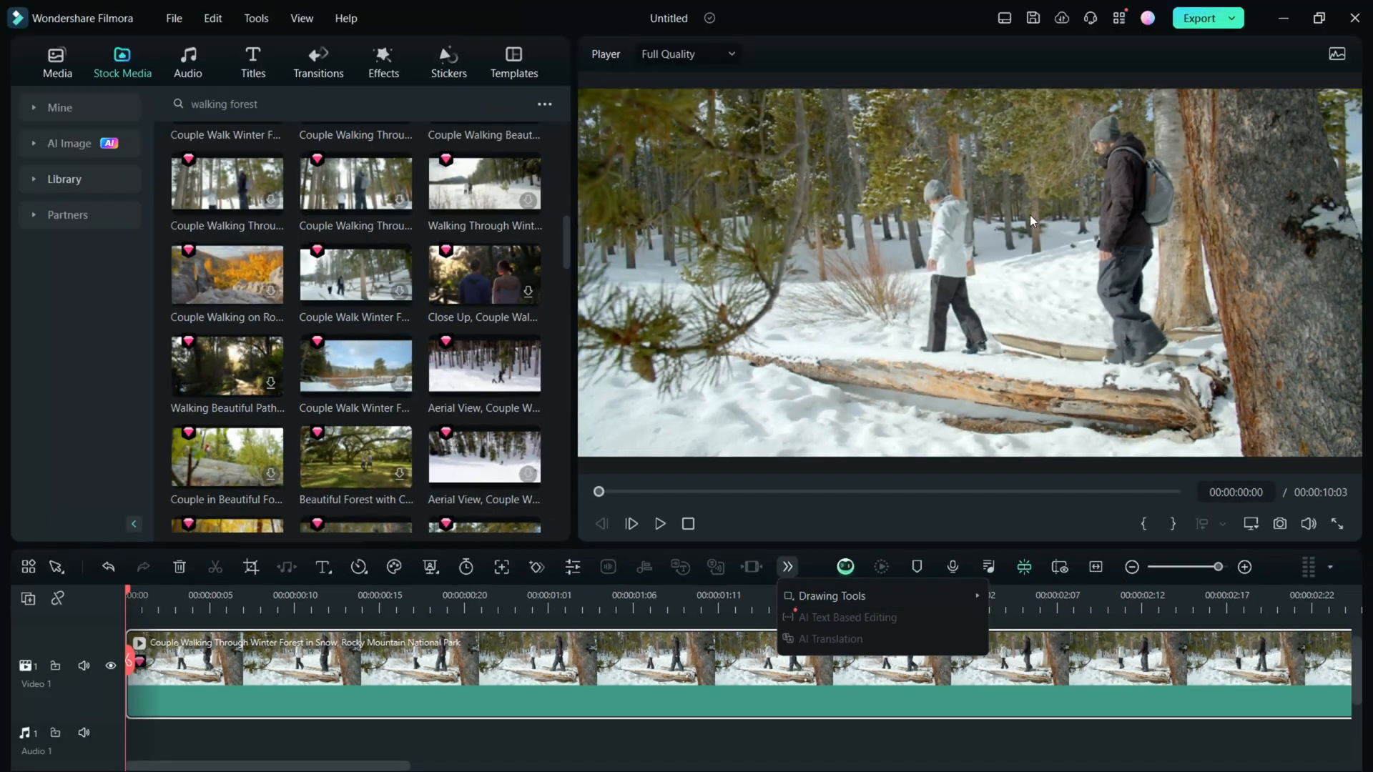
{"action": "mouse_move", "coordinate": [930, 358]}
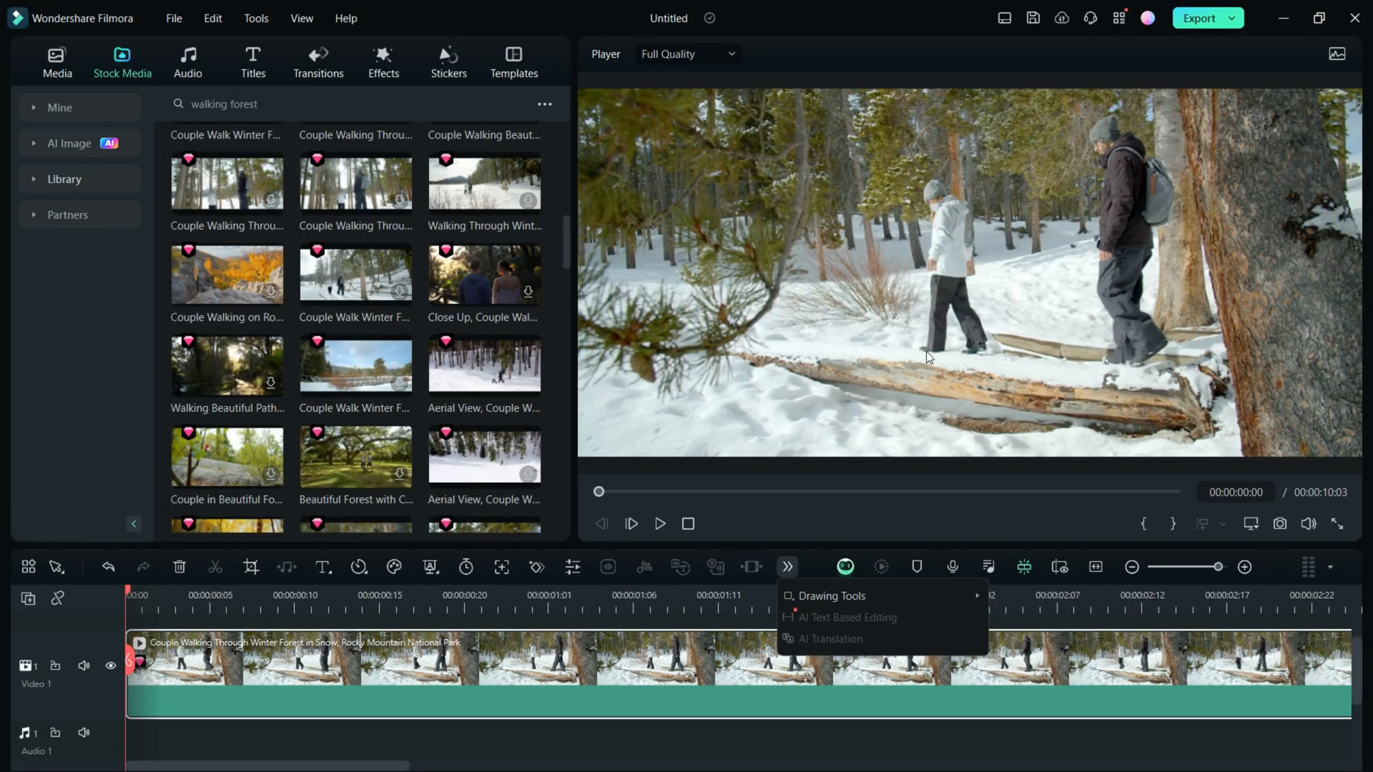
Preview the forest clip briefly, leaving a grey Rectangle shape clip on track 2
{"action": "left_click", "coordinate": [659, 523]}
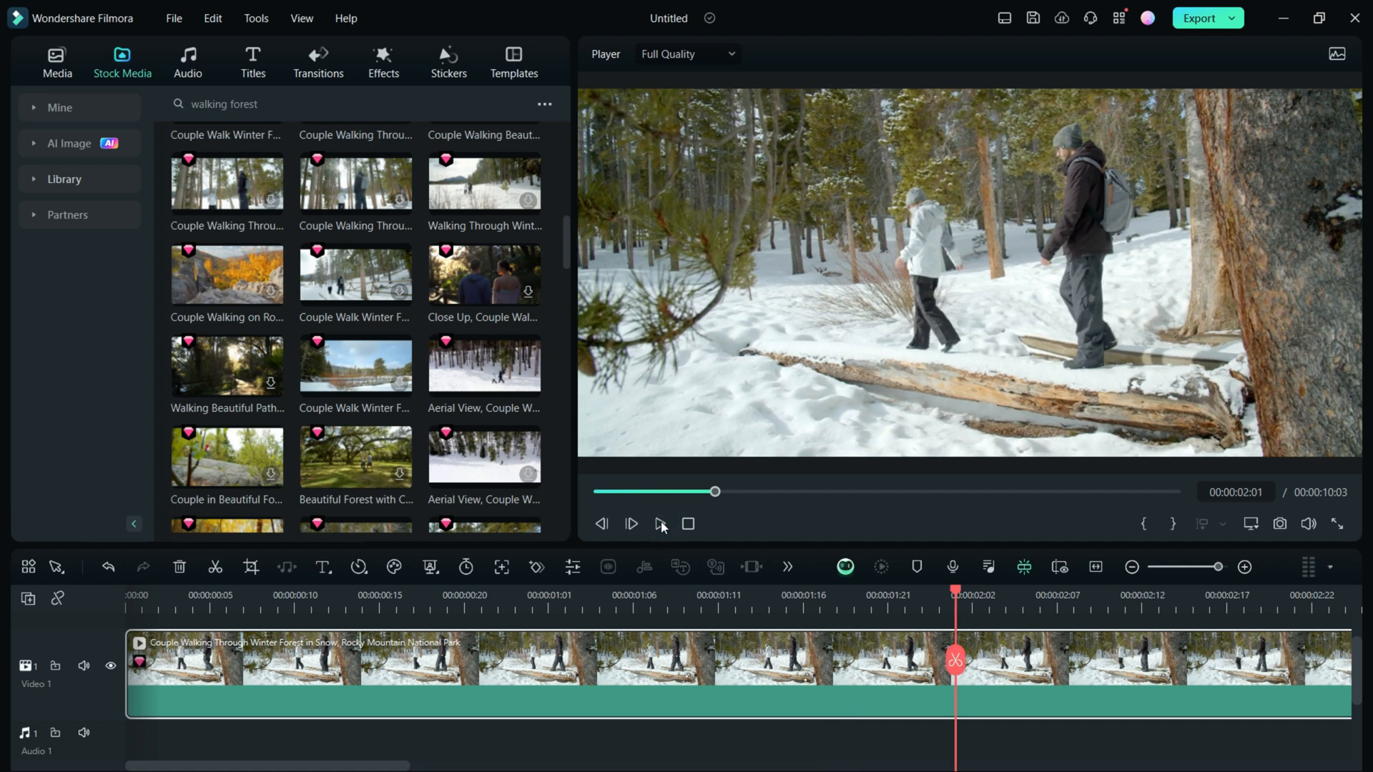
{"action": "left_click", "coordinate": [786, 566]}
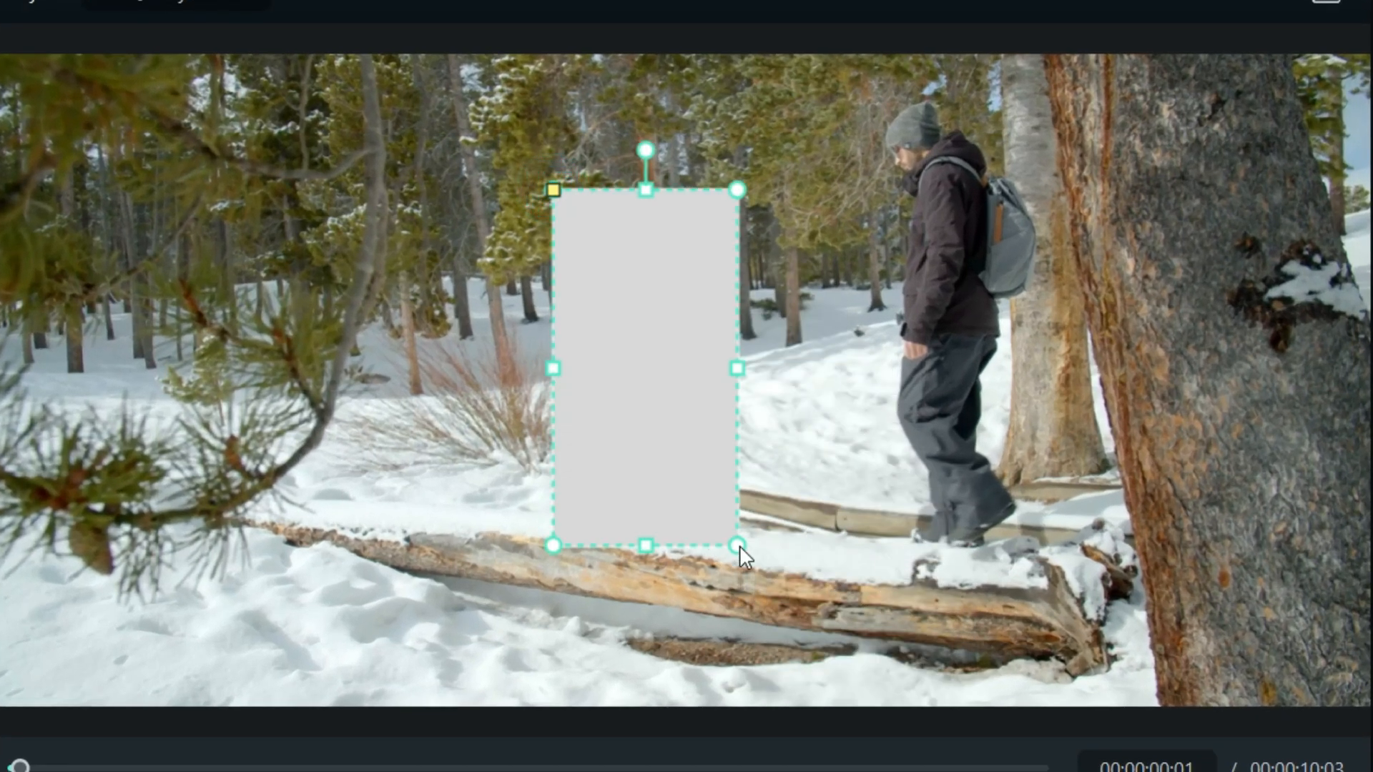
{"action": "mouse_move", "coordinate": [659, 328]}
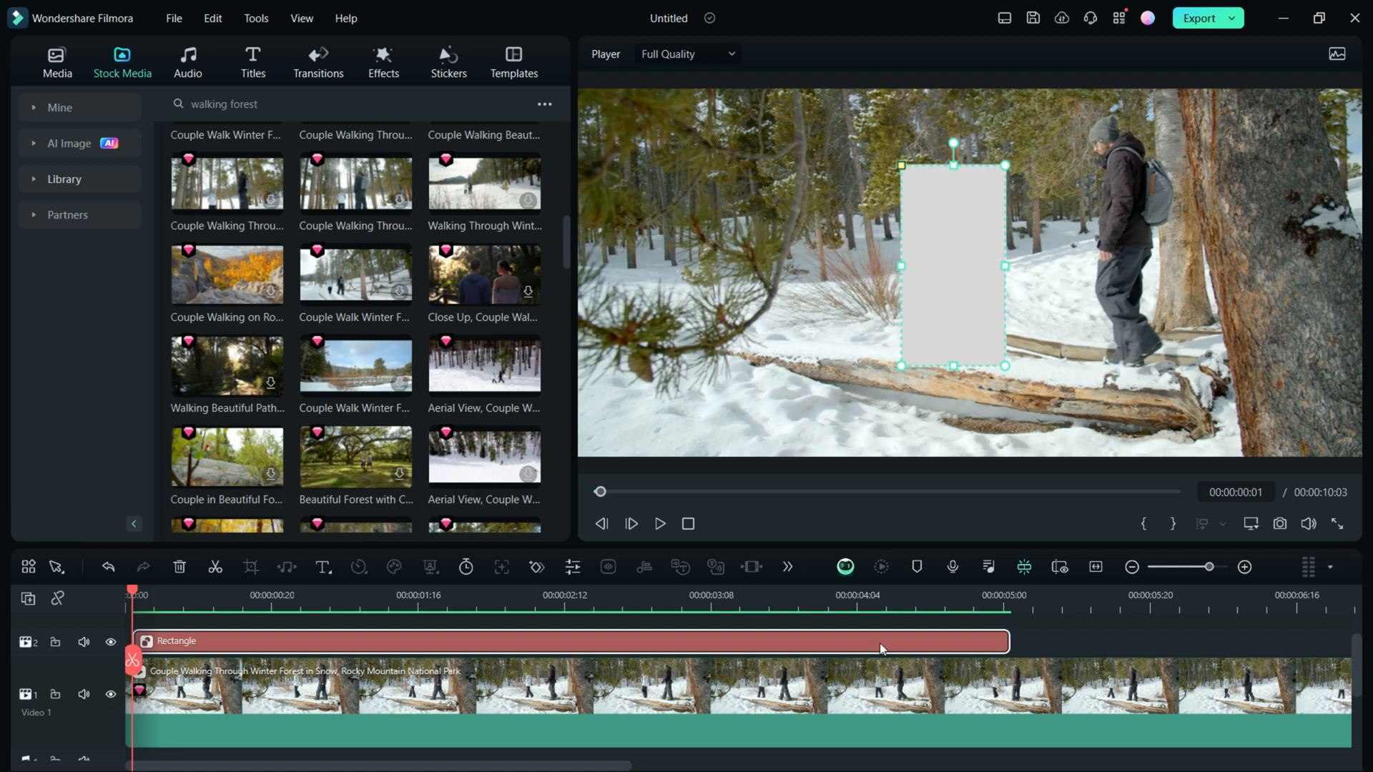
Widen the rectangle slightly and remove its solid fill in the shape settings
{"action": "double_click", "coordinate": [569, 640]}
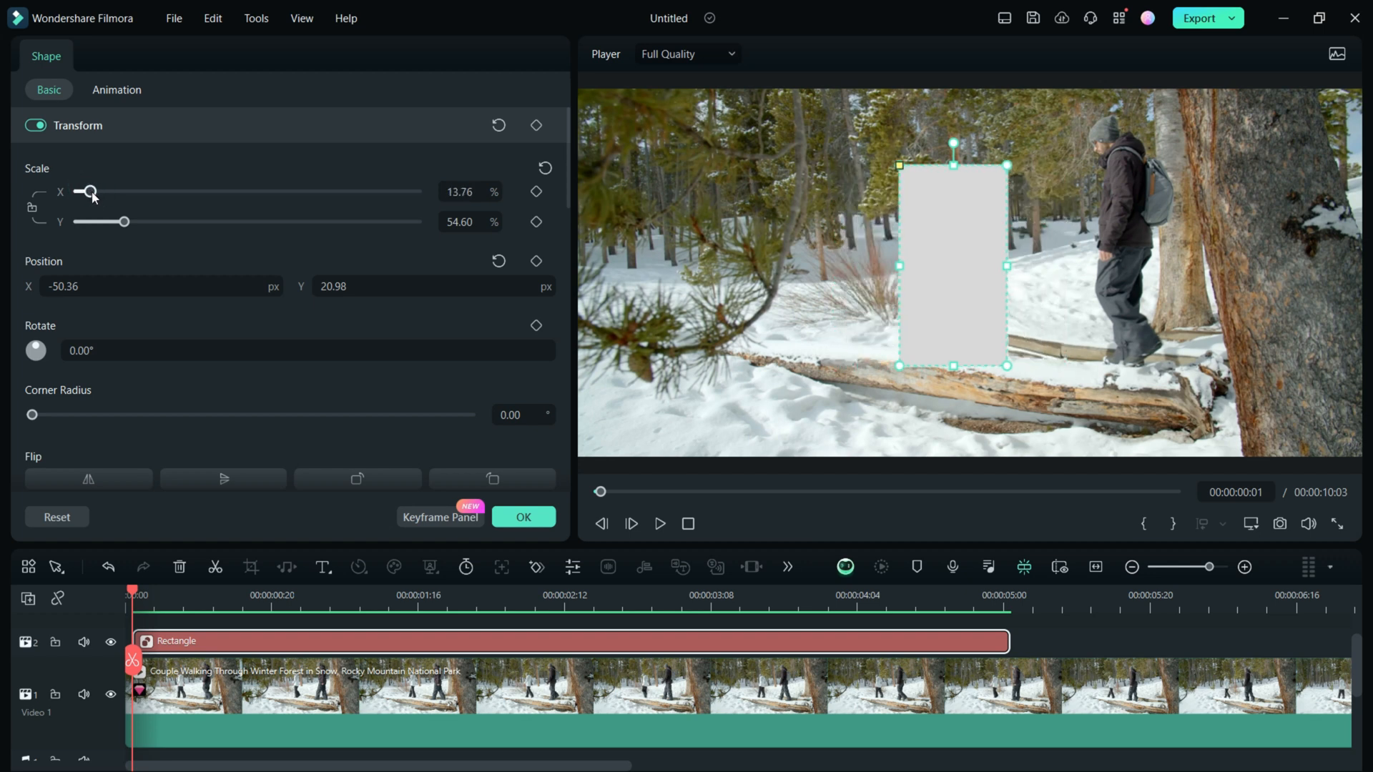
{"action": "left_click_drag", "start_coordinate": [83, 190], "coordinate": [88, 190]}
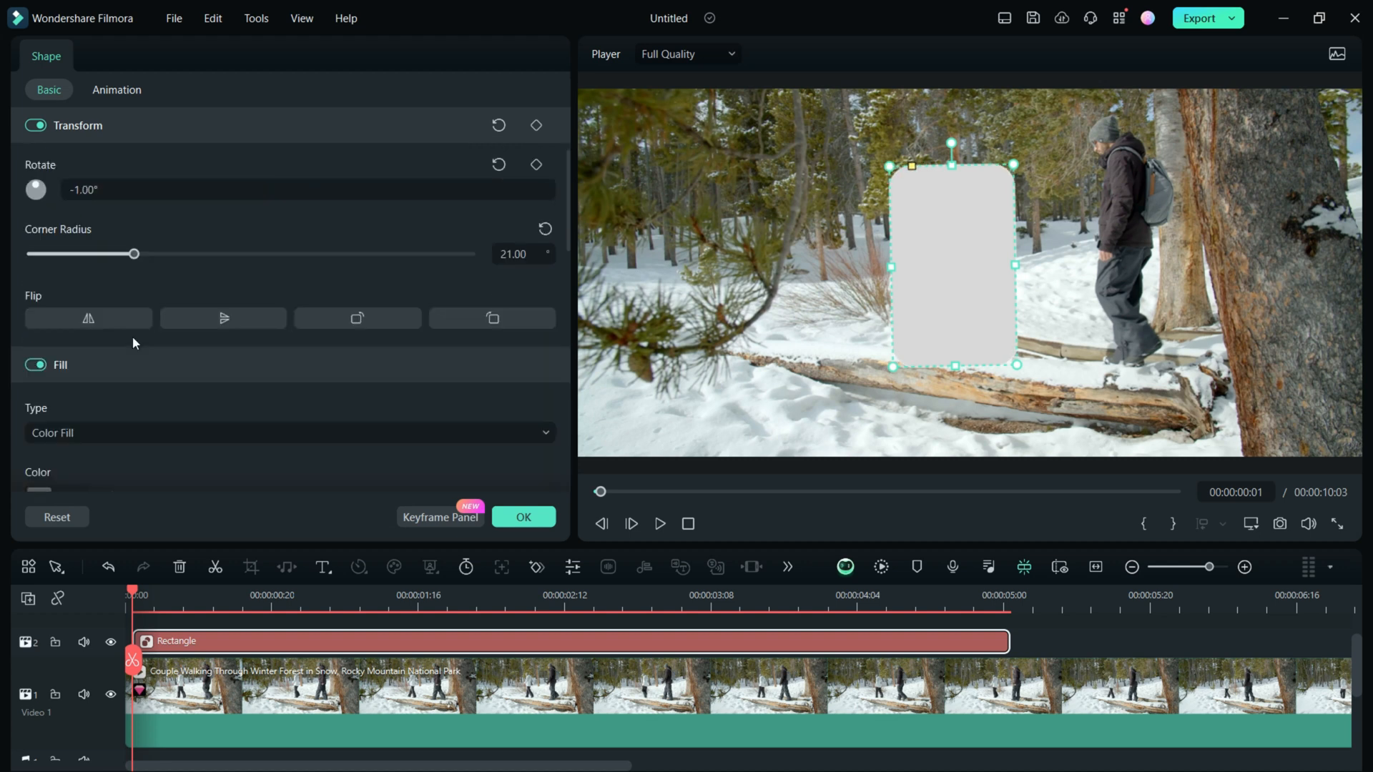
{"action": "left_click", "coordinate": [36, 311]}
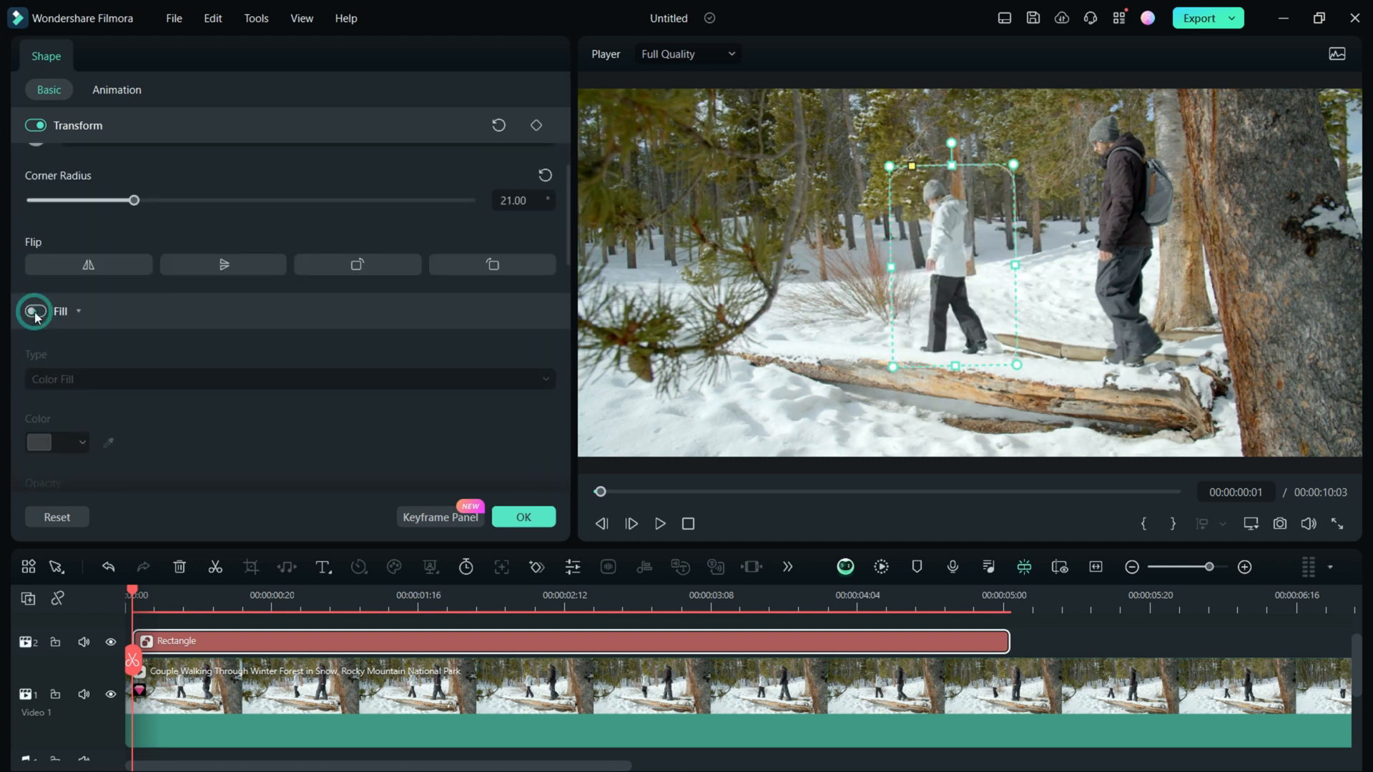
{"action": "left_click", "coordinate": [34, 311]}
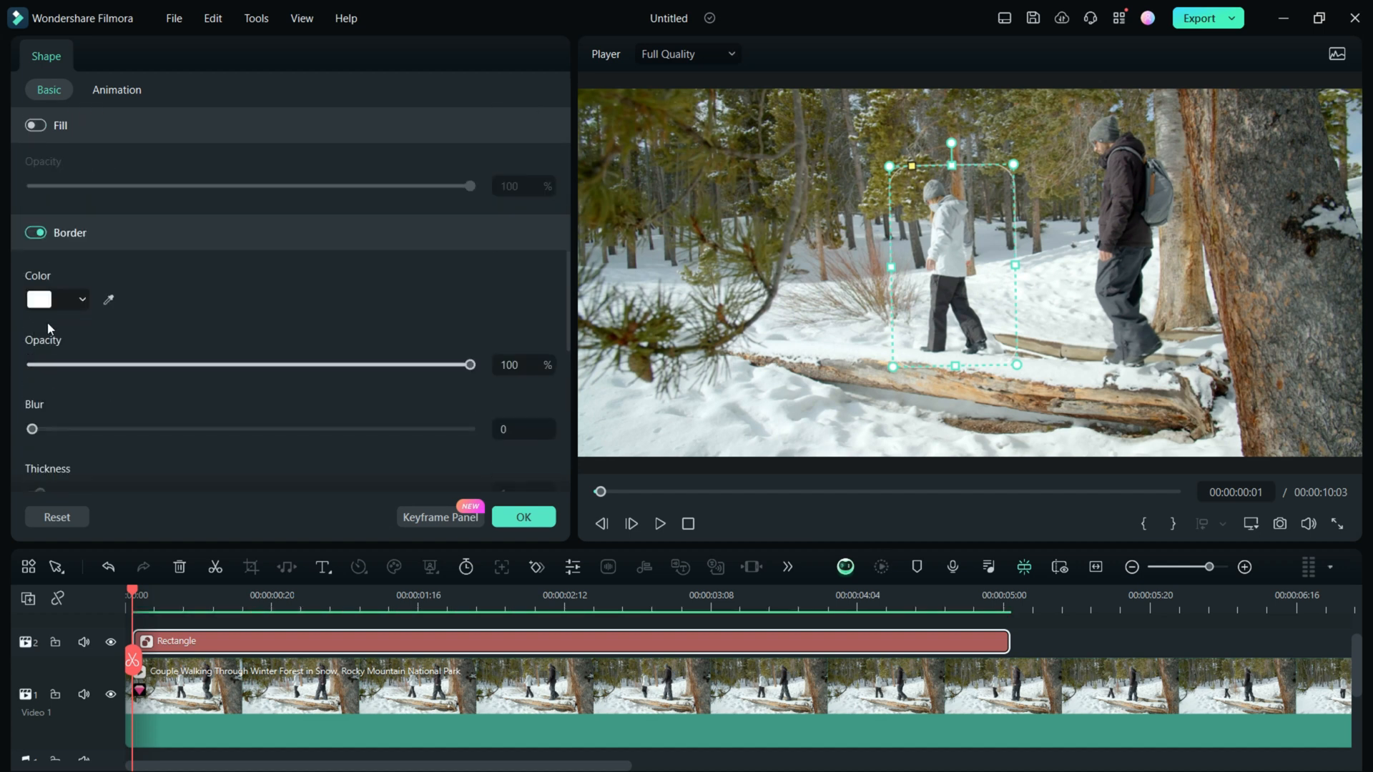
Make the rectangle outline dark red with slightly reduced opacity
{"action": "left_click", "coordinate": [56, 299]}
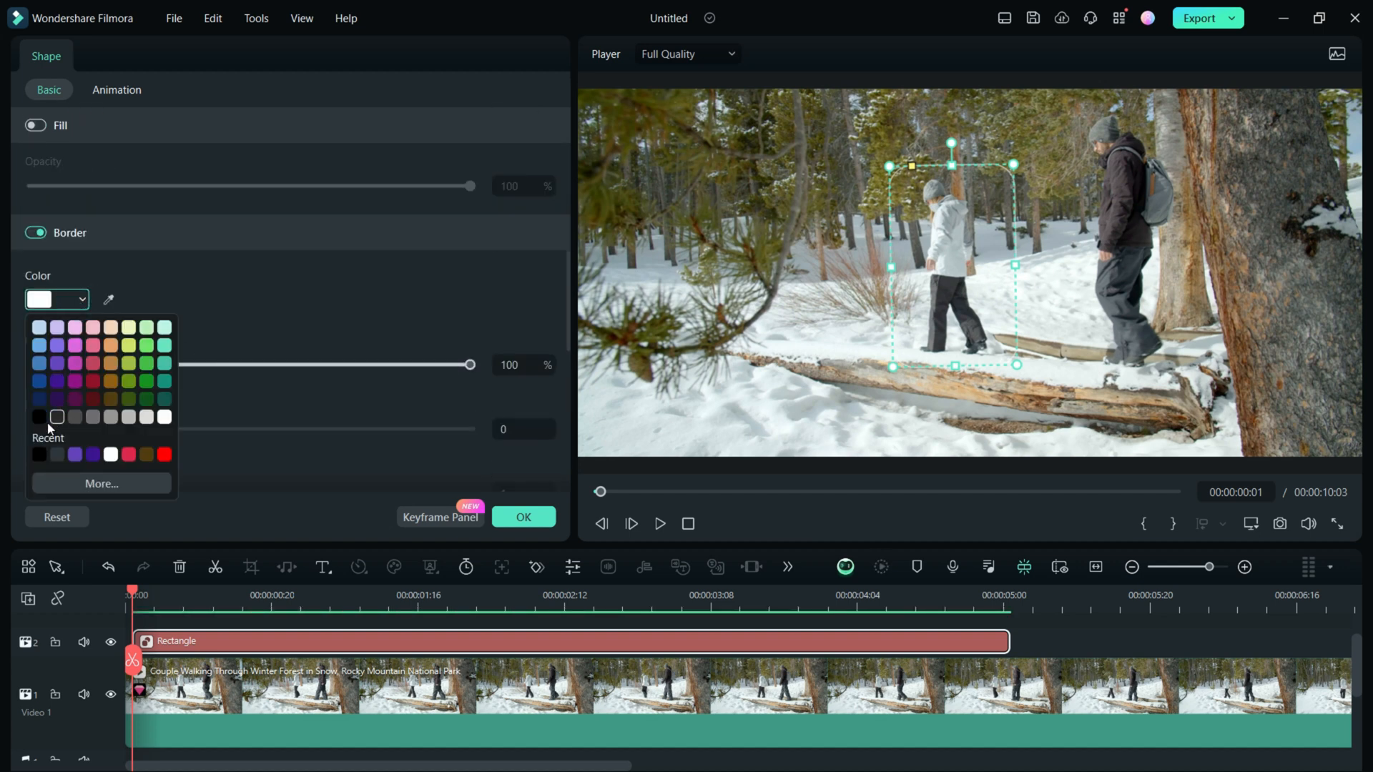
{"action": "left_click", "coordinate": [38, 416]}
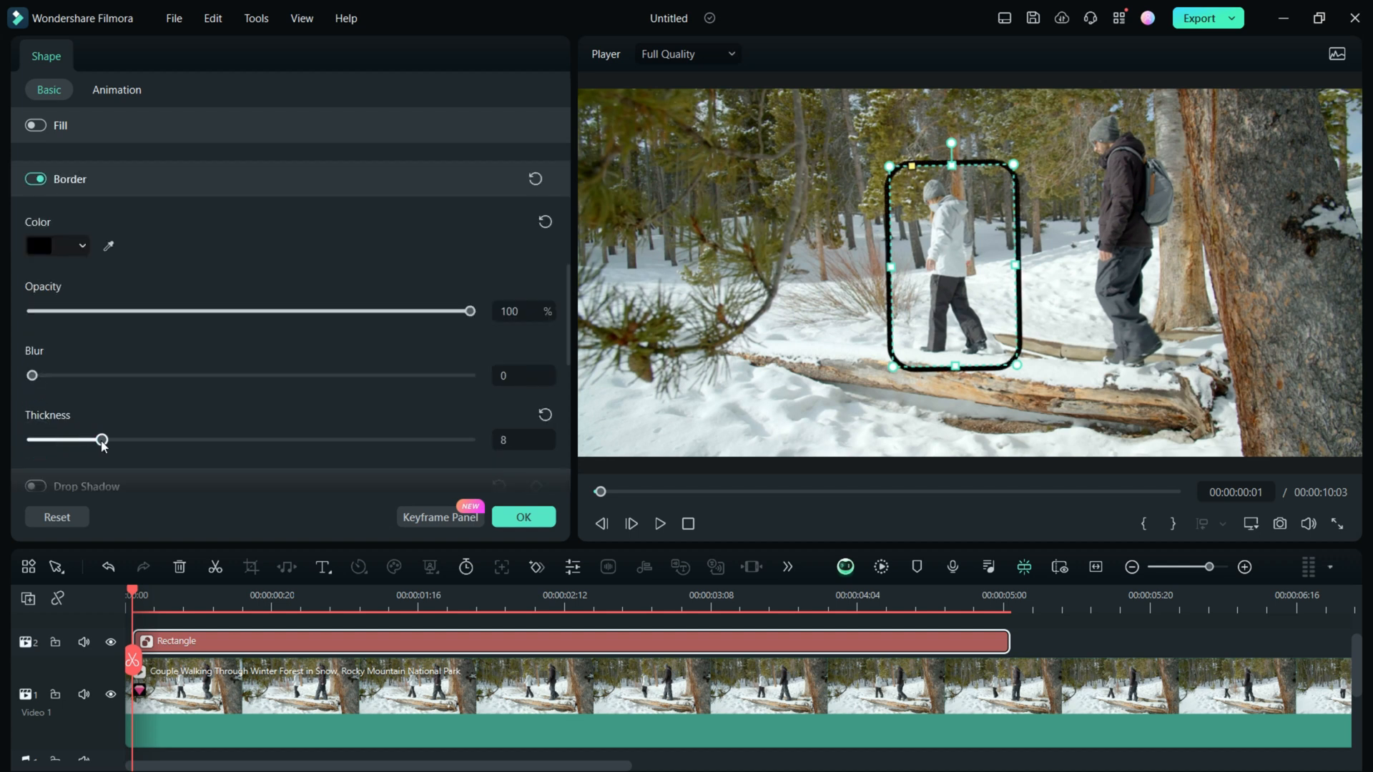
{"action": "left_click", "coordinate": [49, 245]}
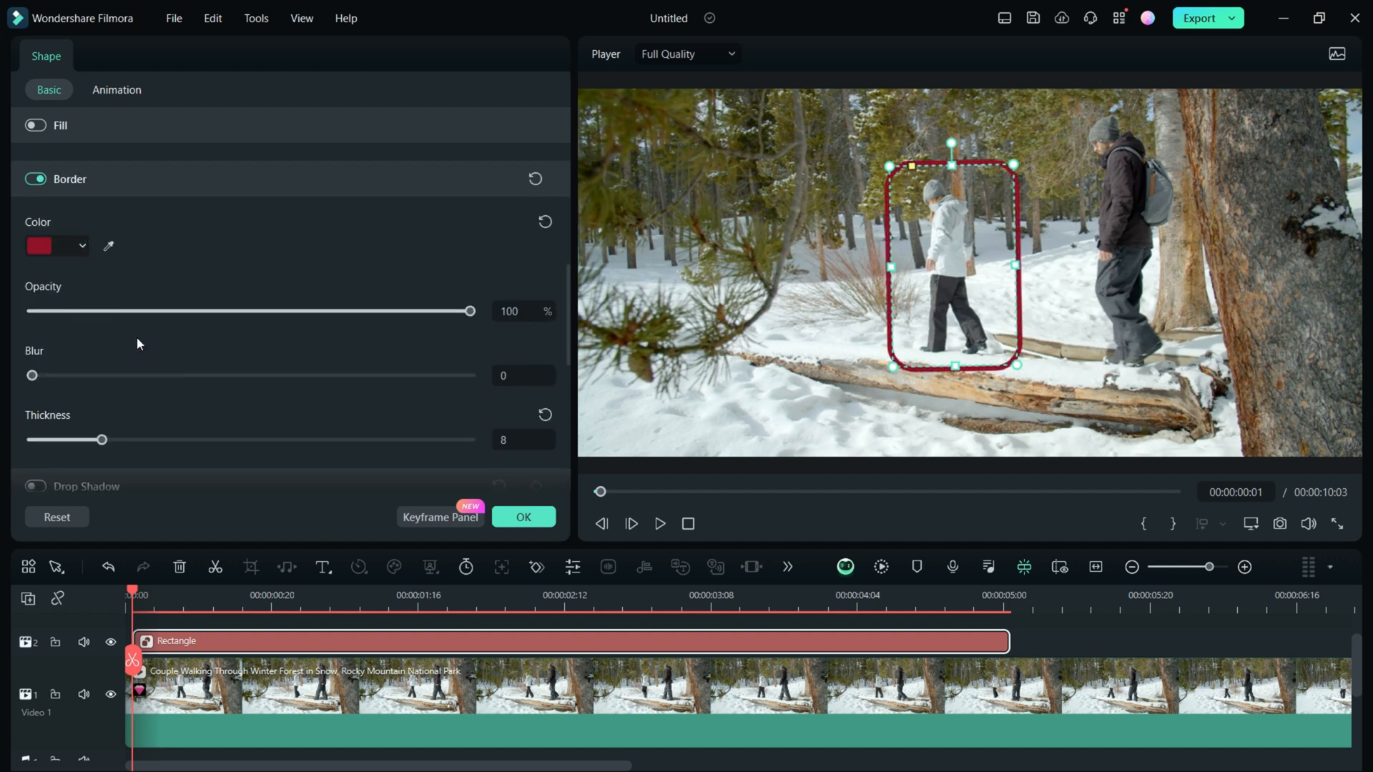
{"action": "left_click_drag", "start_coordinate": [469, 310], "coordinate": [420, 311]}
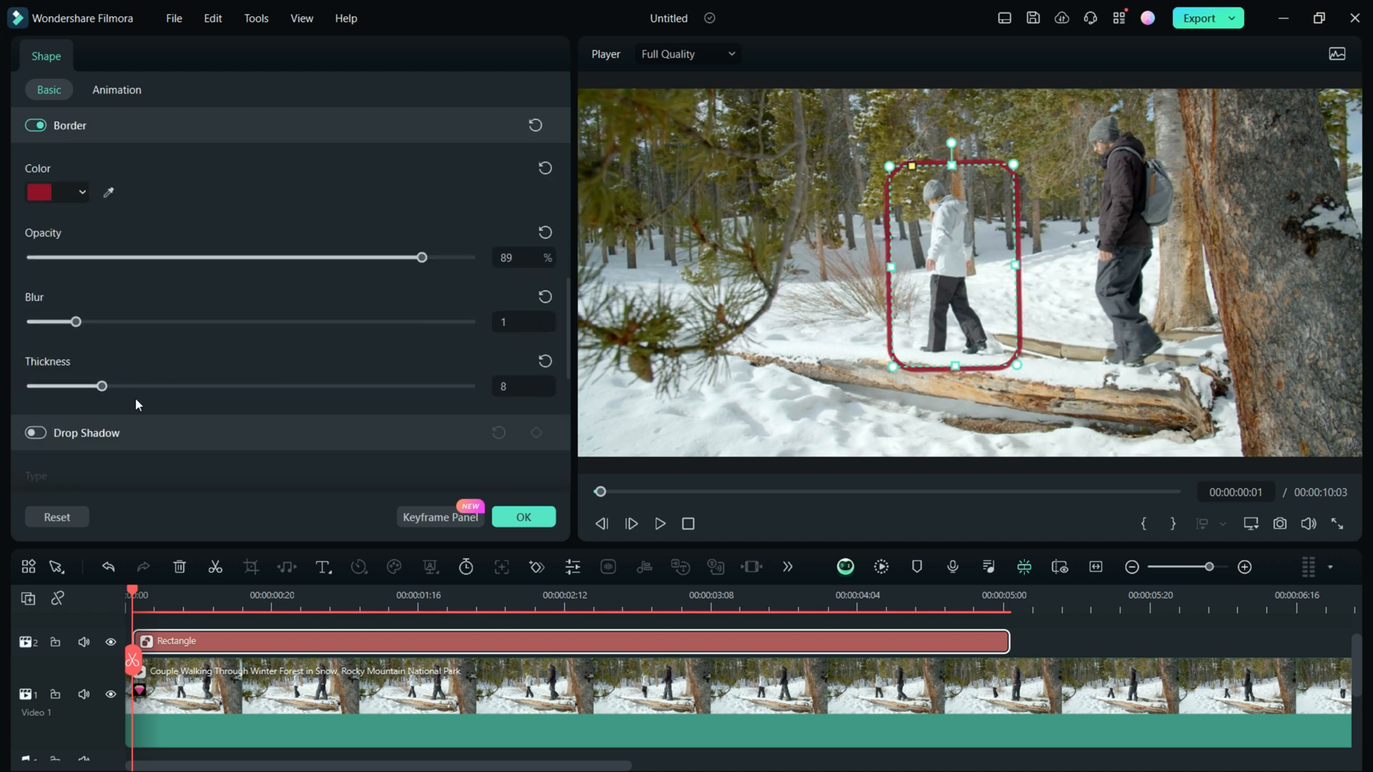
Enable a Tiled drop shadow with a chosen colour on the rectangle and confirm the shape settings
{"action": "left_click", "coordinate": [35, 326]}
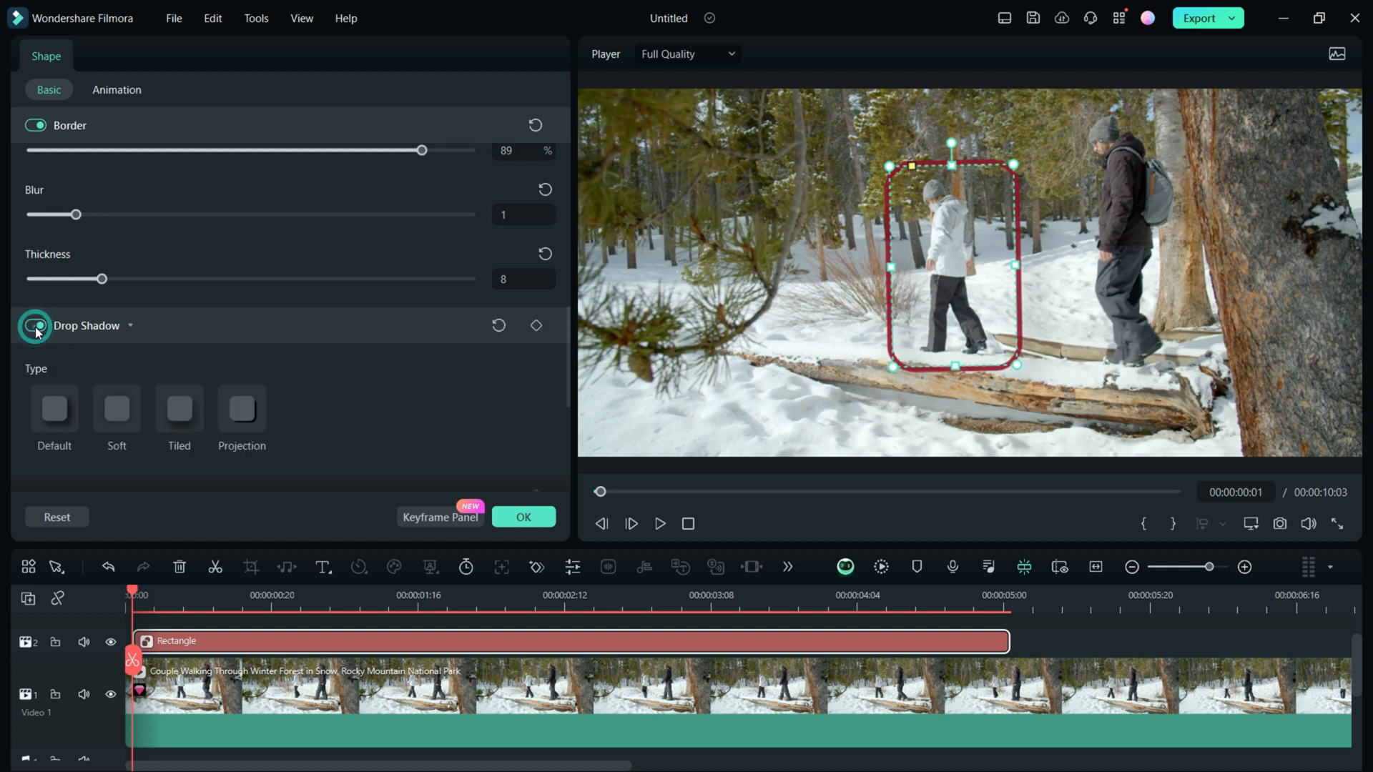
{"action": "left_click", "coordinate": [34, 324]}
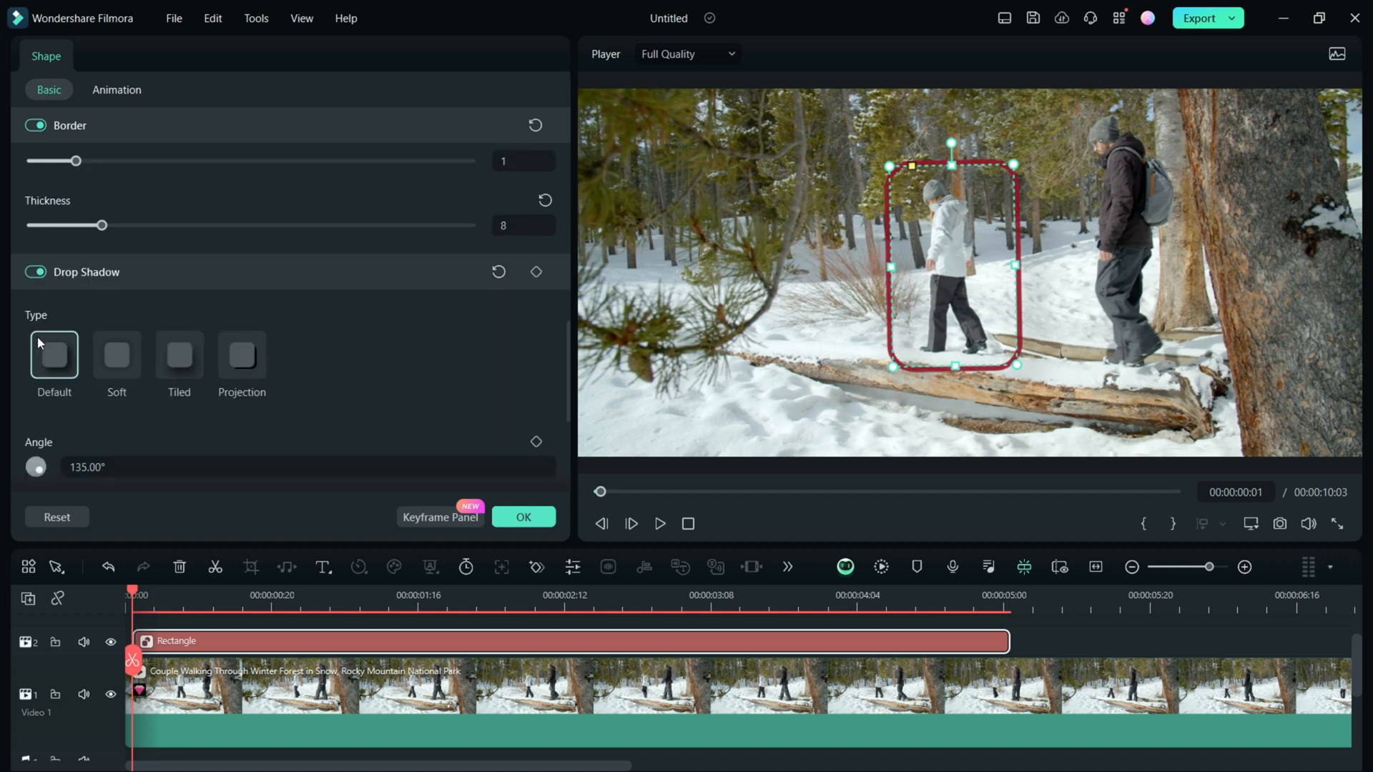
{"action": "left_click", "coordinate": [179, 354]}
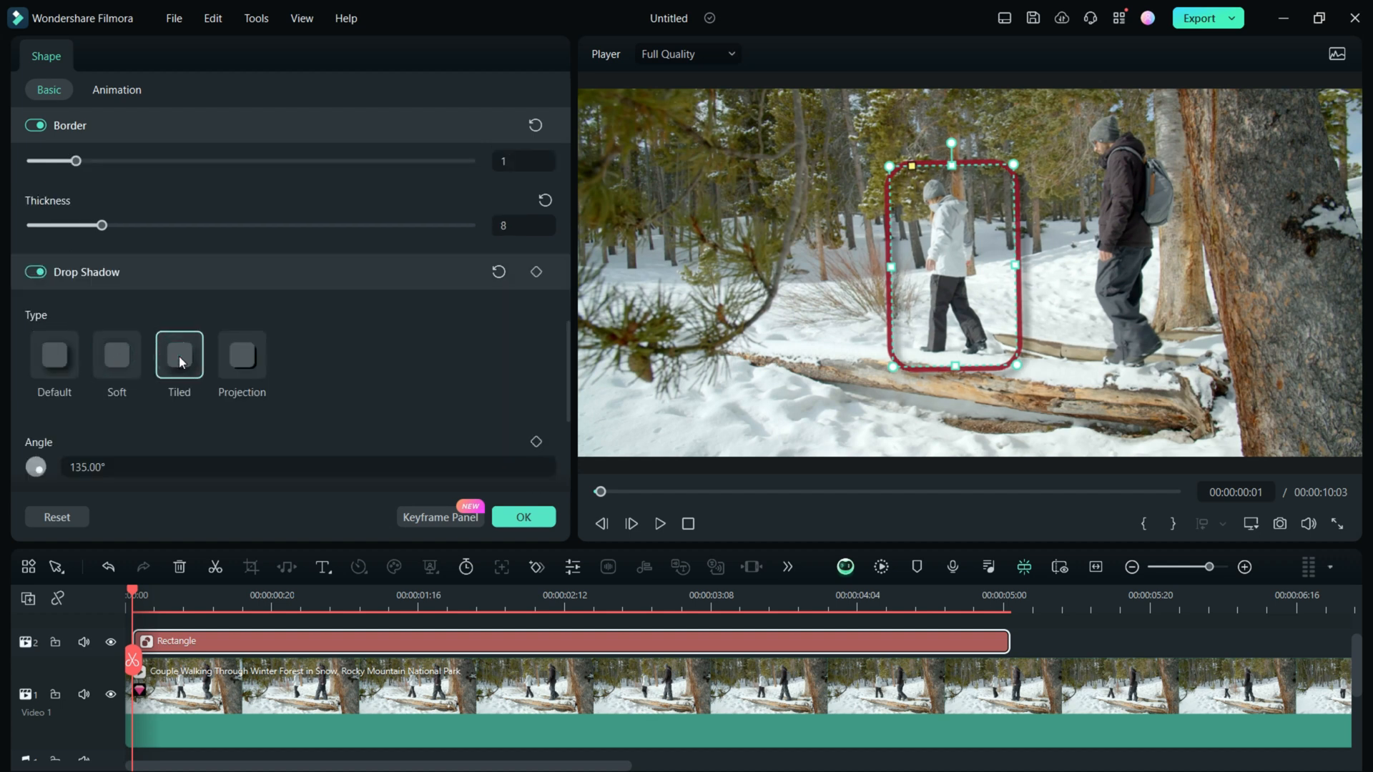
{"action": "scroll", "scroll_direction": "down", "scroll_amount": 3}
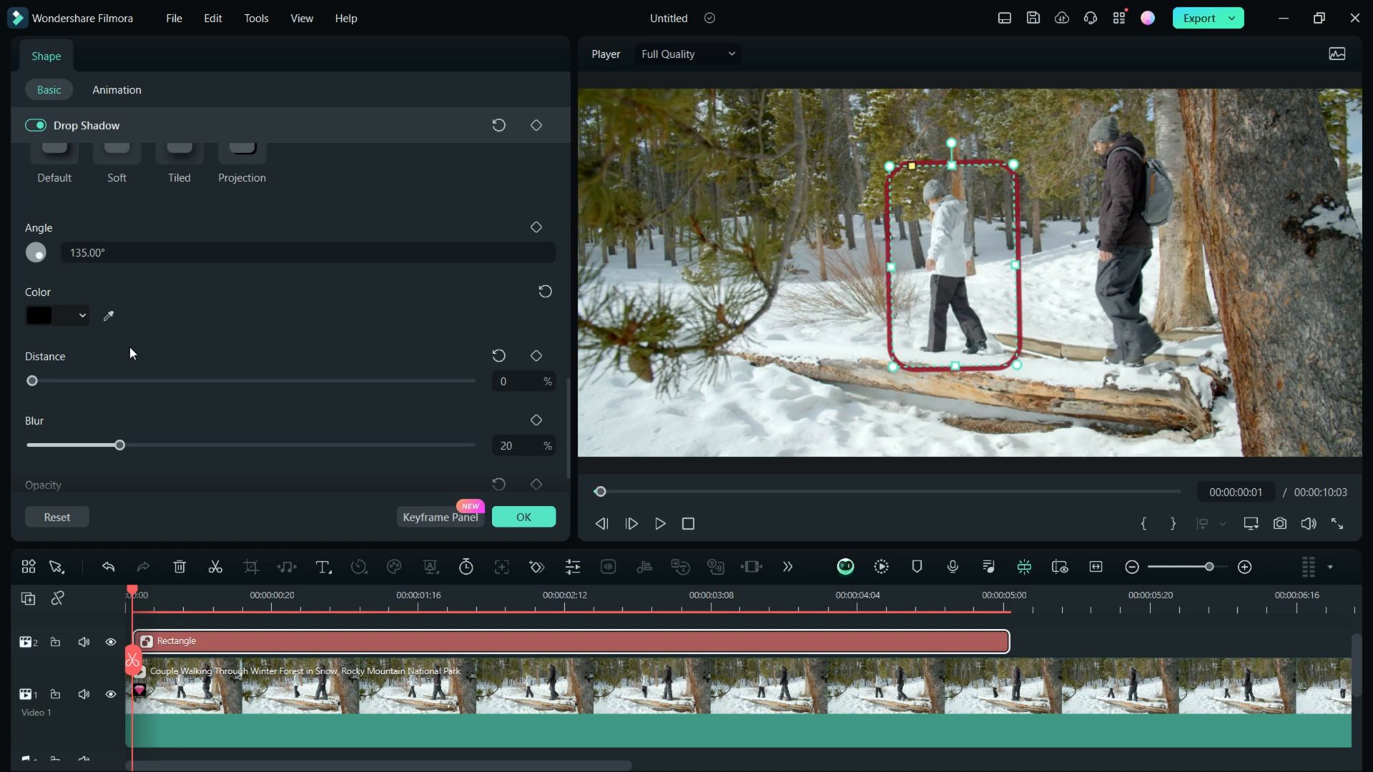
{"action": "left_click", "coordinate": [55, 315]}
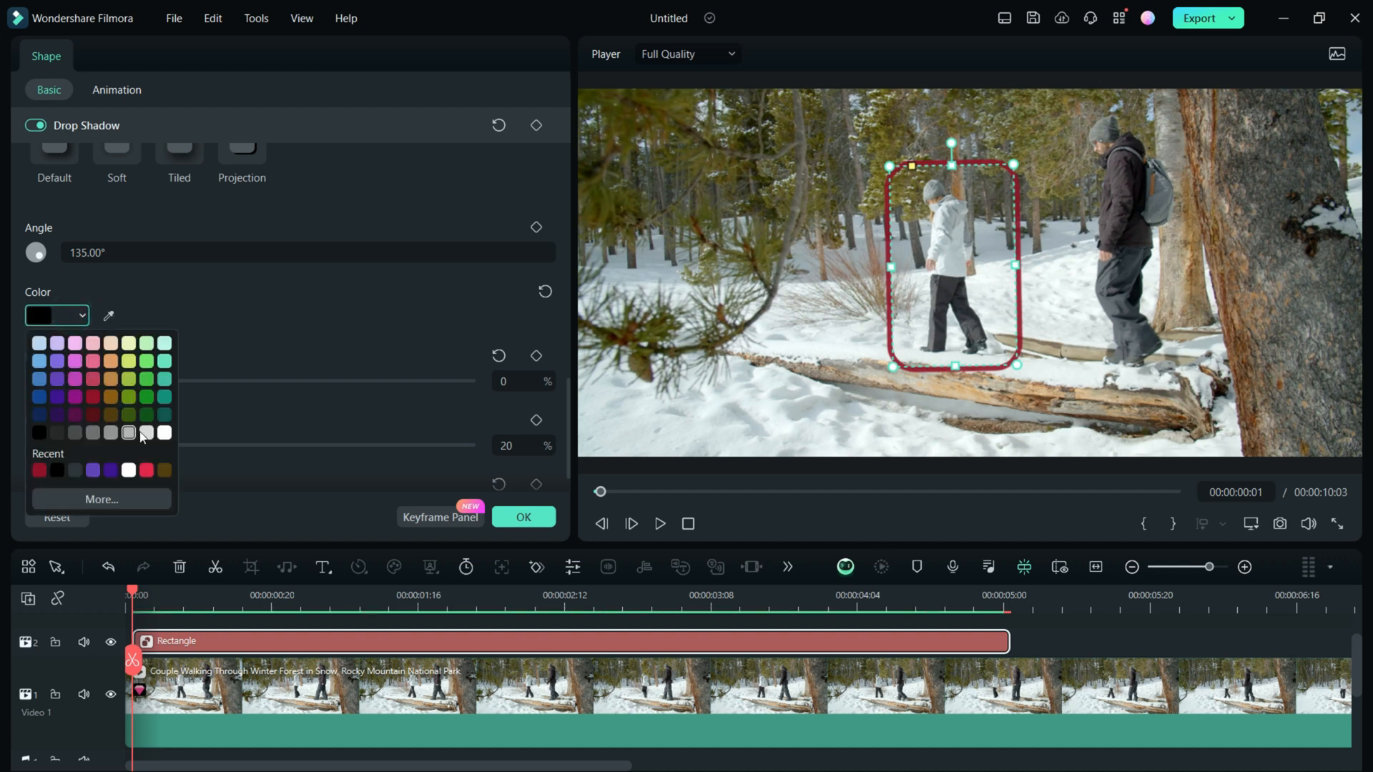
{"action": "left_click", "coordinate": [148, 413]}
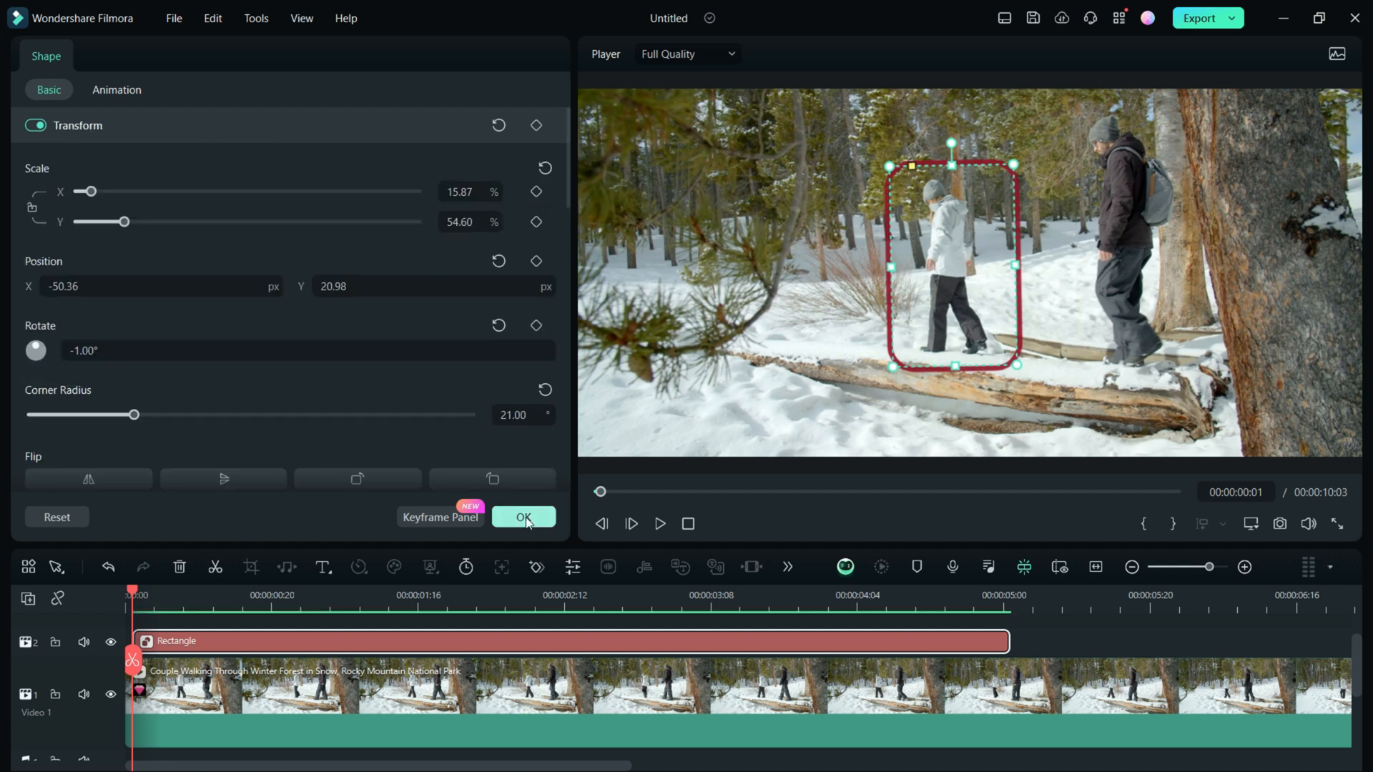
{"action": "left_click", "coordinate": [524, 516]}
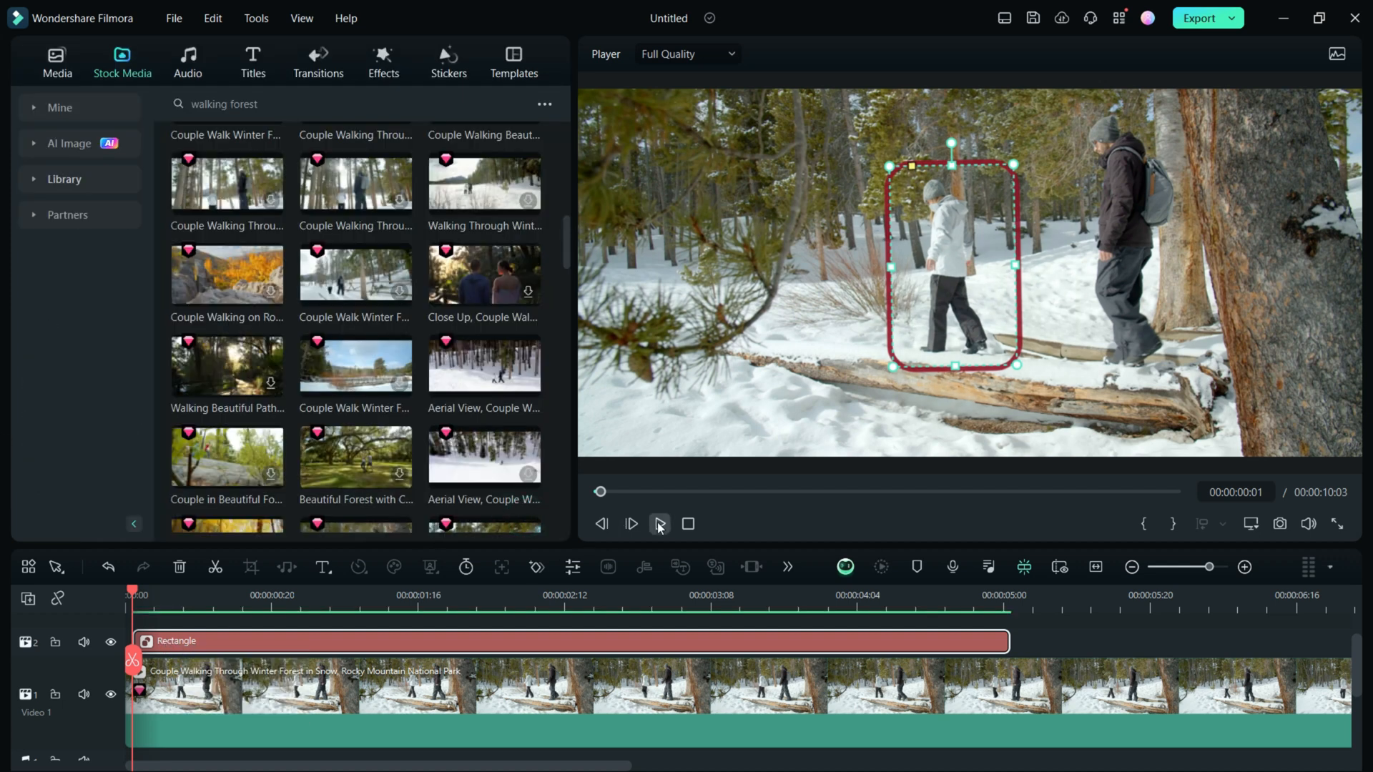
Play the preview to see the static rectangle fall behind the walking hiker
{"action": "left_click", "coordinate": [659, 524]}
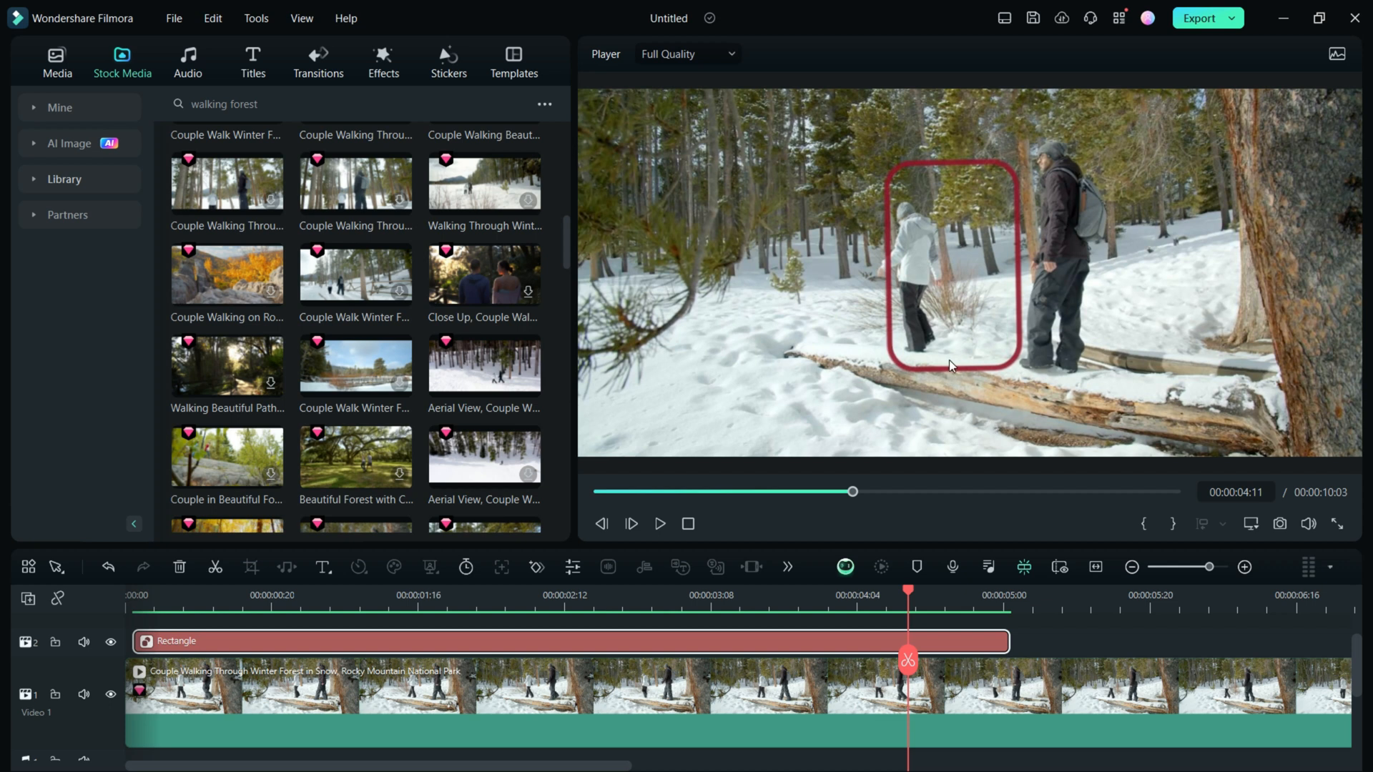
{"action": "mouse_move", "coordinate": [154, 762]}
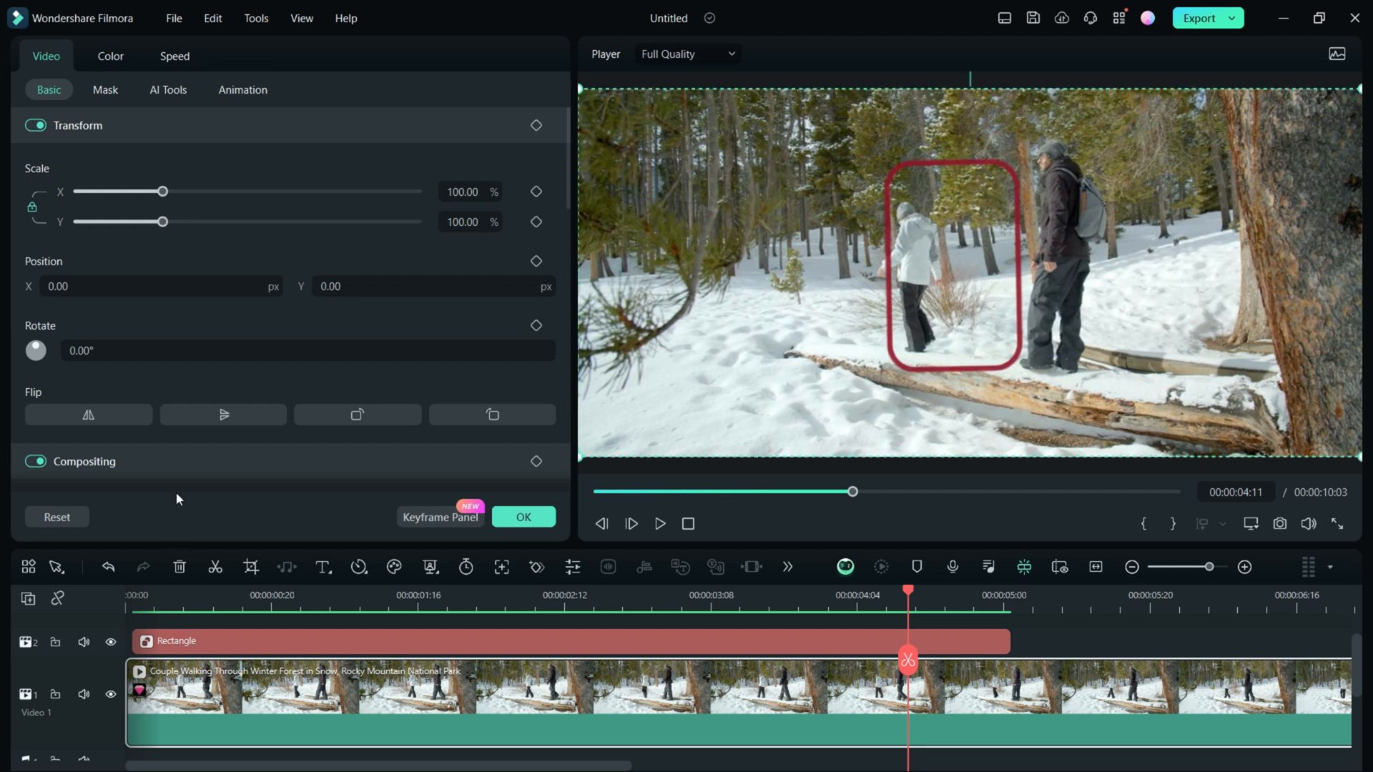
Motion-track the white-jacketed hiker via AI Tools and link the Rectangle element to her
{"action": "left_click", "coordinate": [167, 88]}
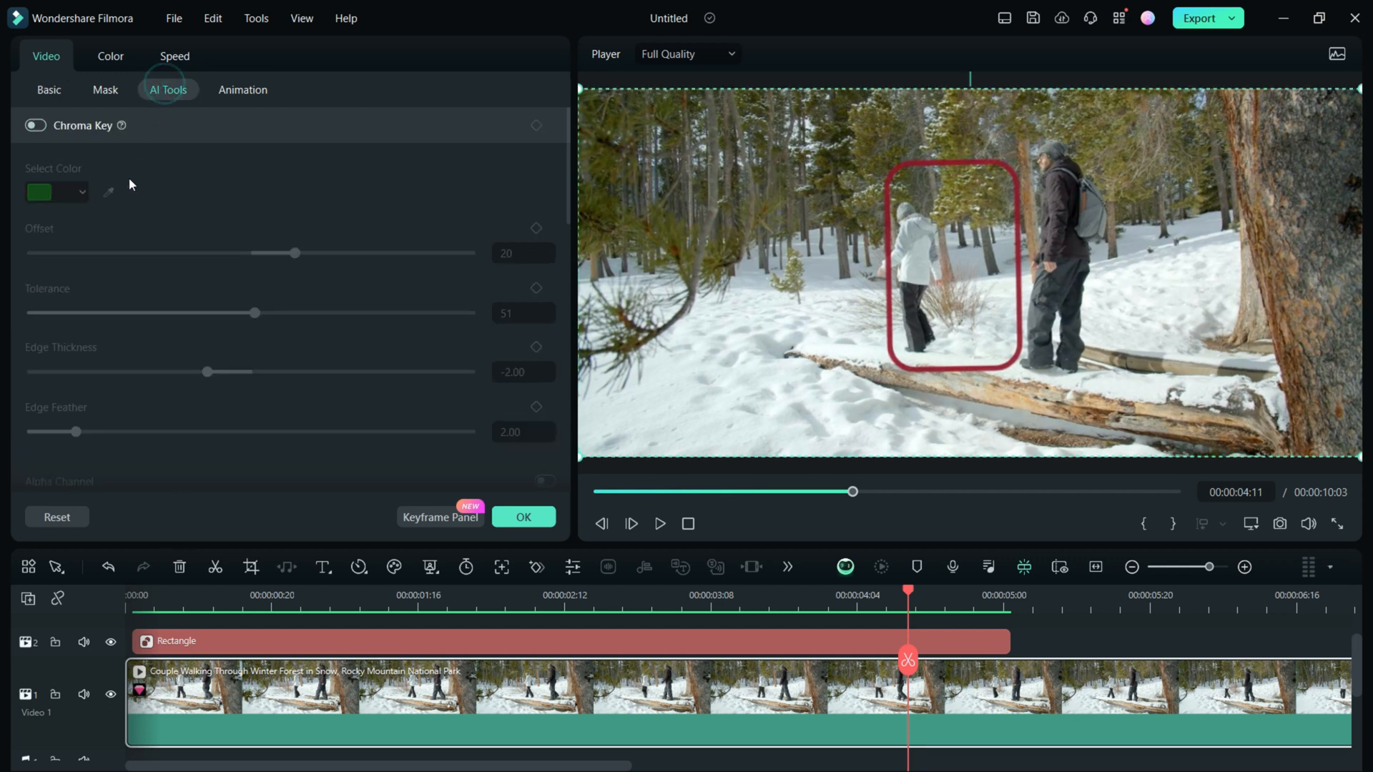
{"action": "scroll", "scroll_direction": "down", "scroll_amount": 3}
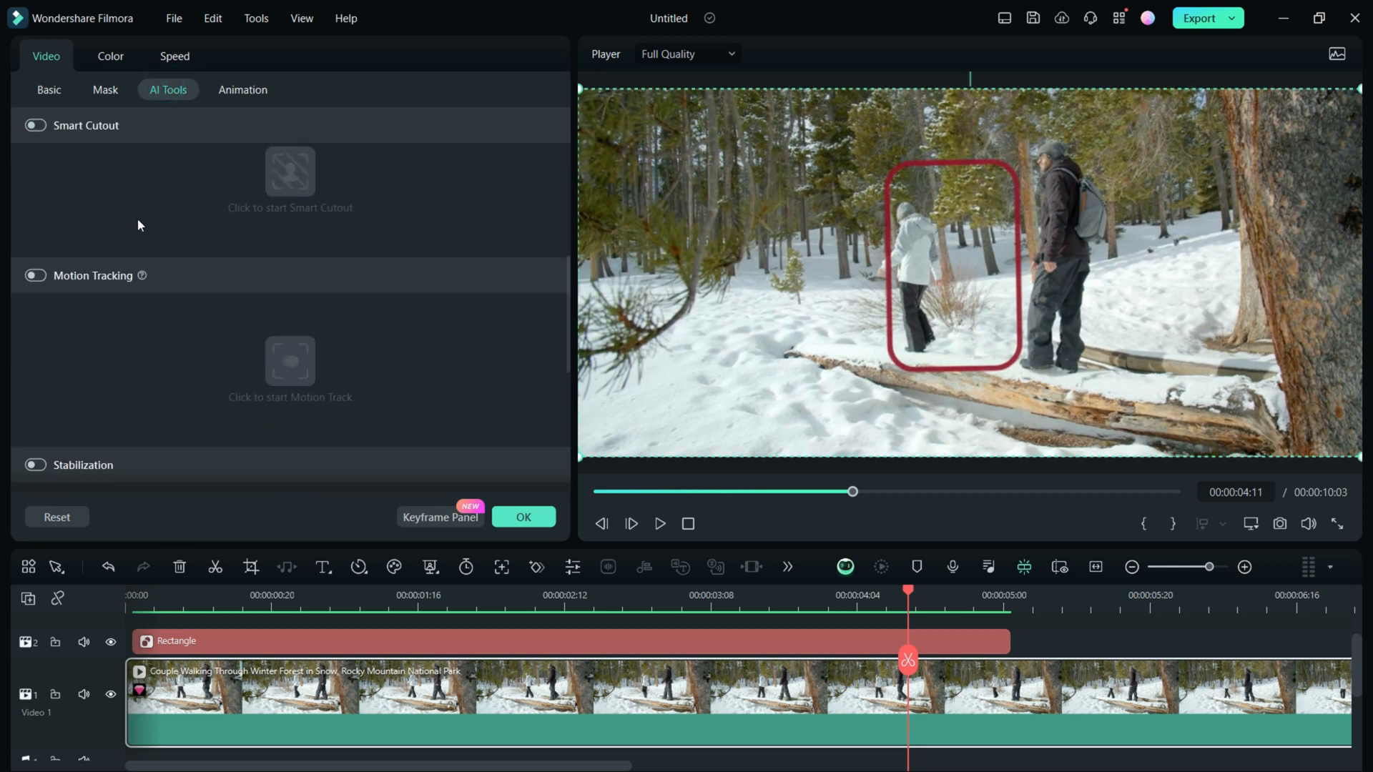
{"action": "left_click", "coordinate": [34, 274]}
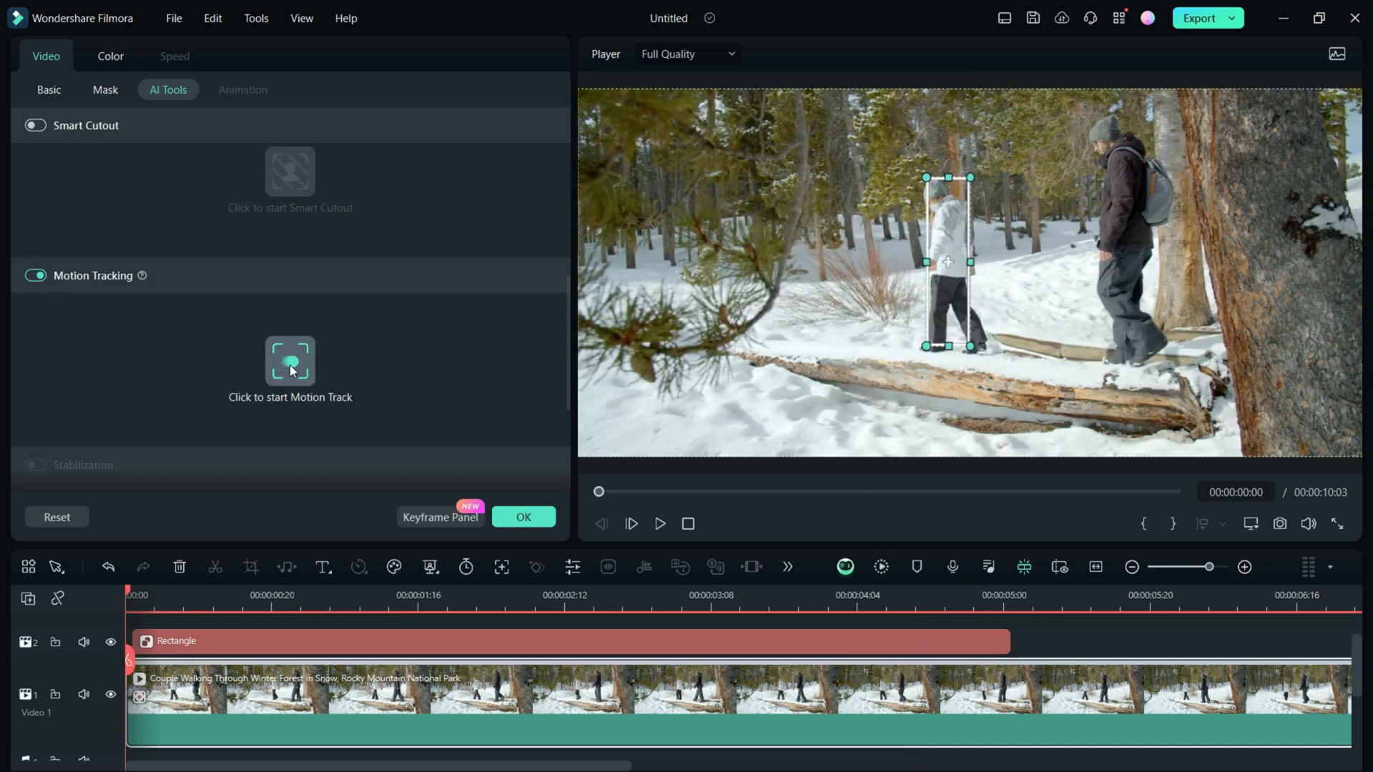
{"action": "left_click", "coordinate": [291, 360]}
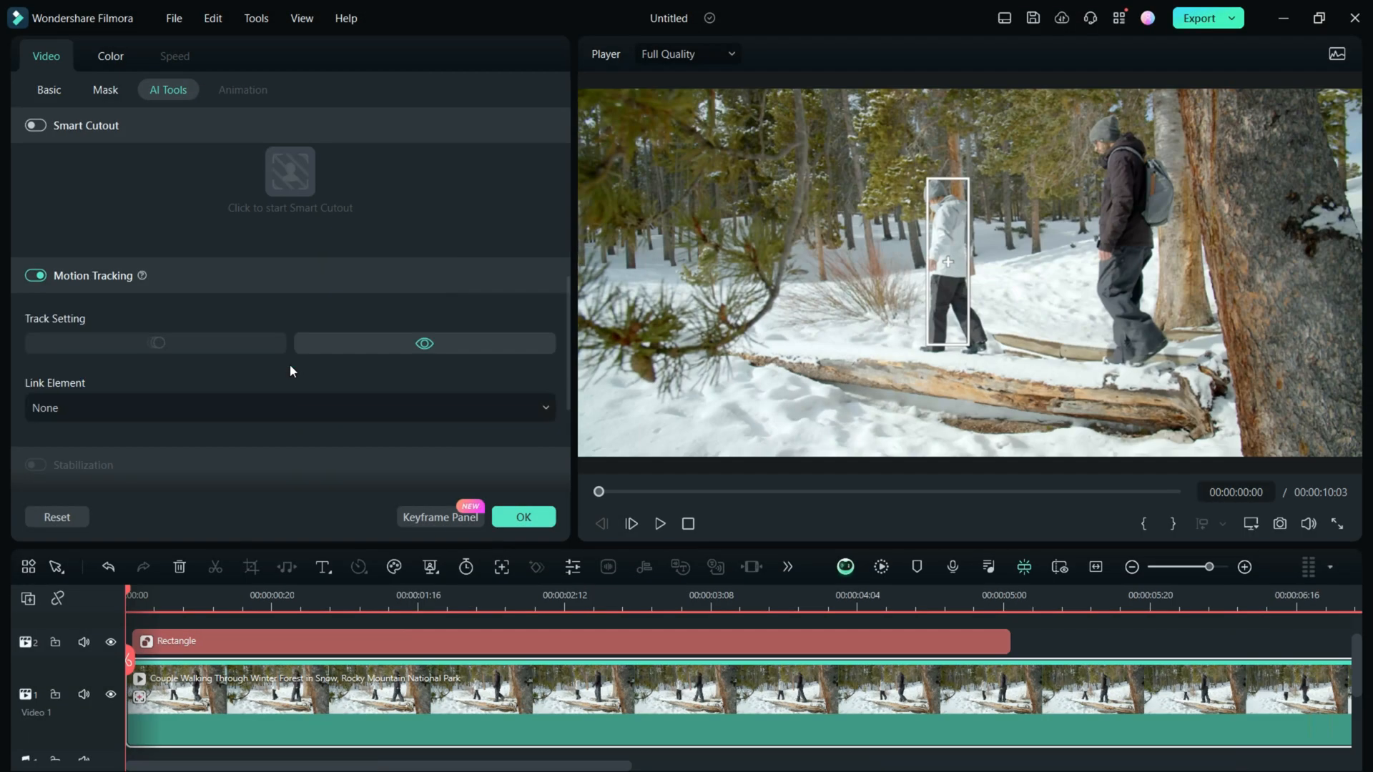
{"action": "left_click", "coordinate": [289, 408]}
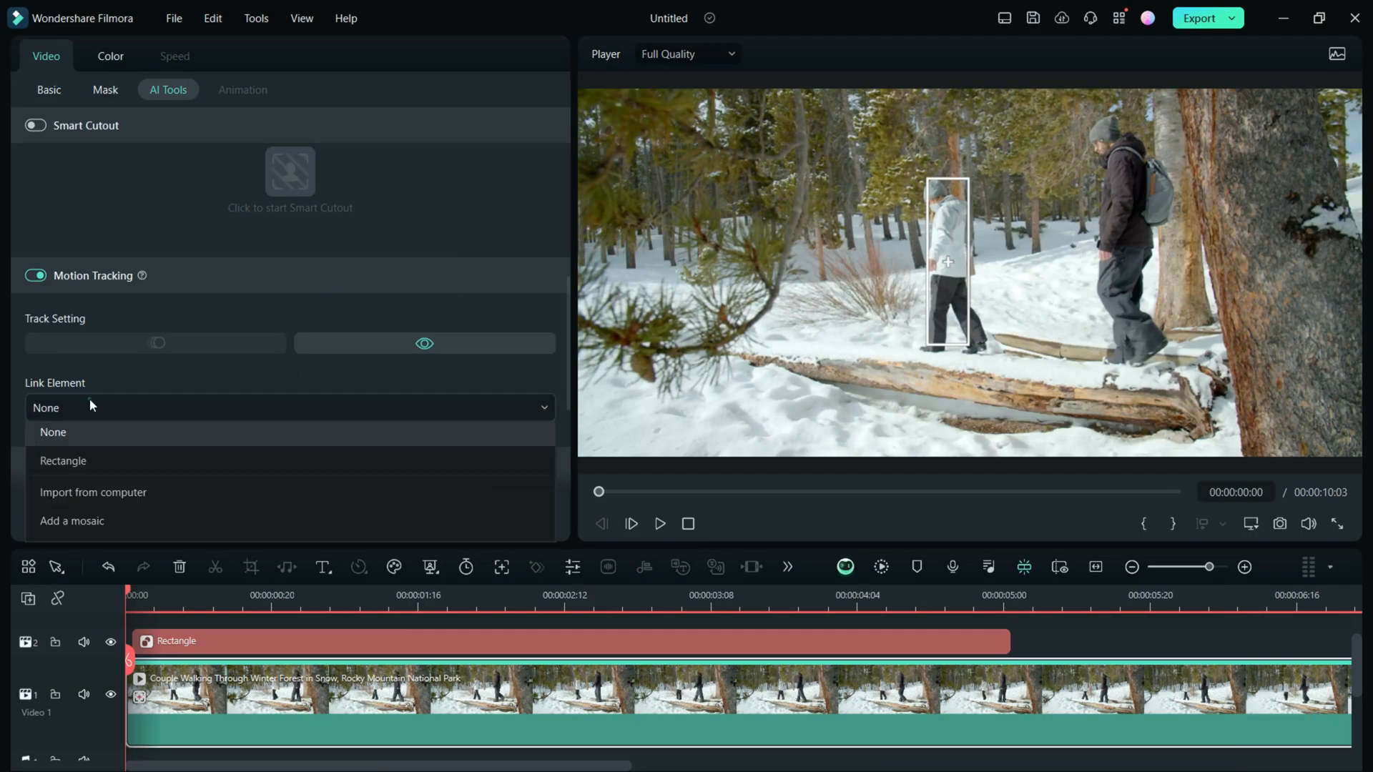
{"action": "left_click", "coordinate": [62, 461]}
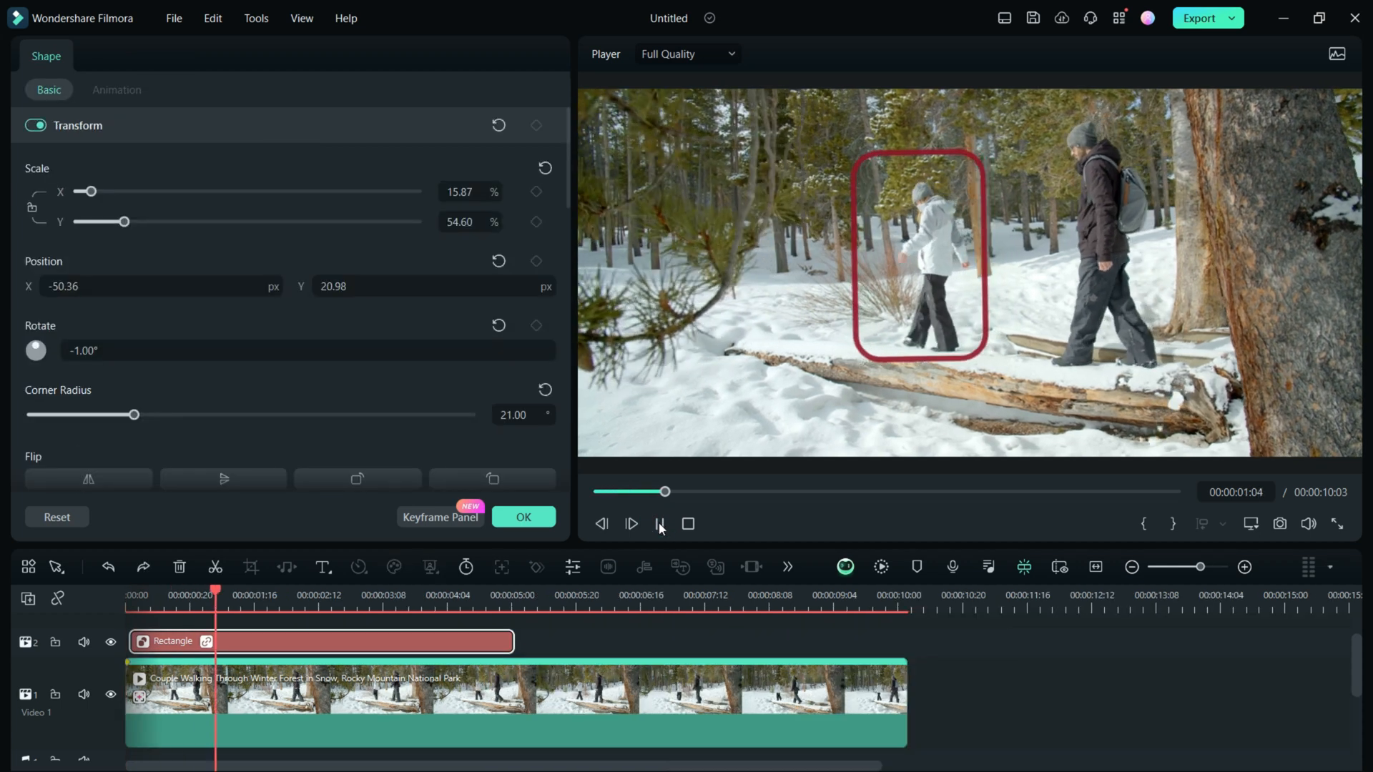
{"action": "left_click", "coordinate": [658, 523]}
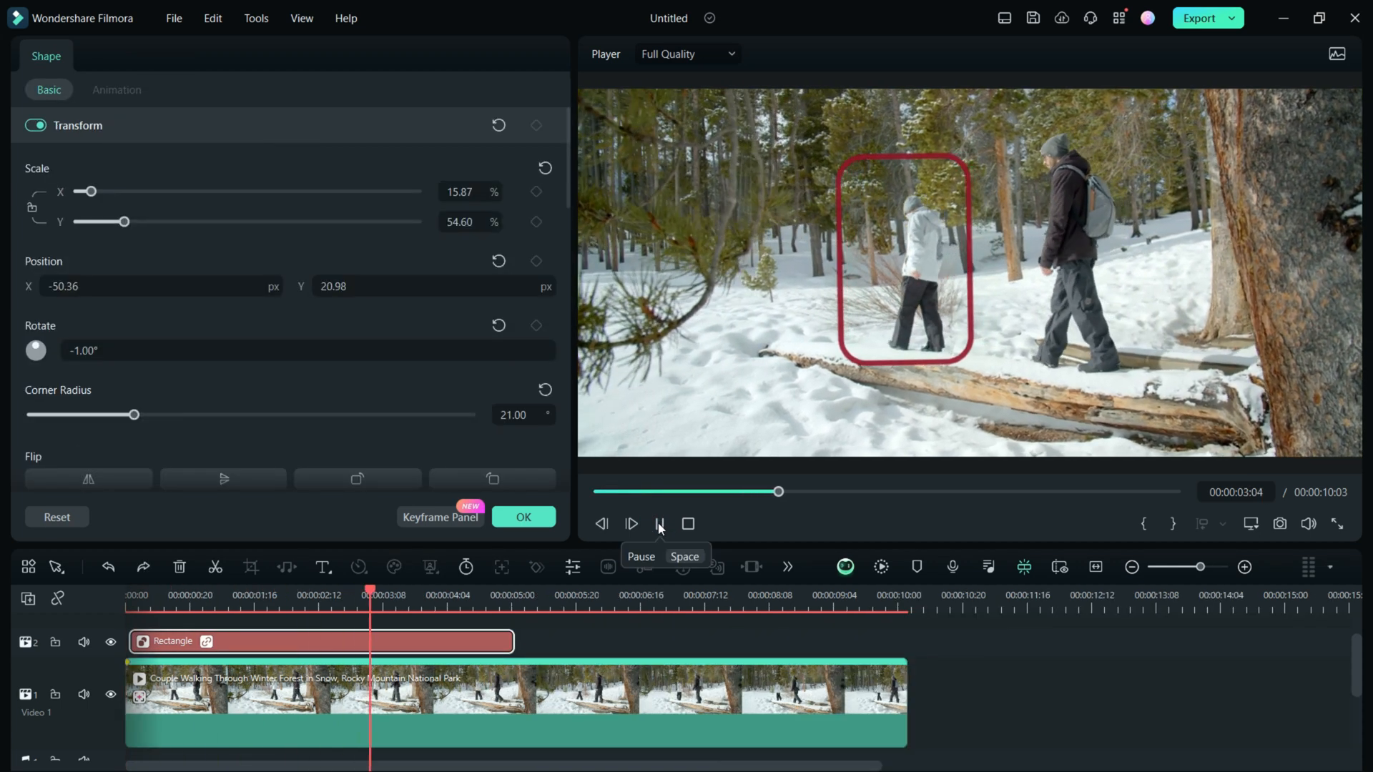
{"action": "left_click", "coordinate": [658, 523]}
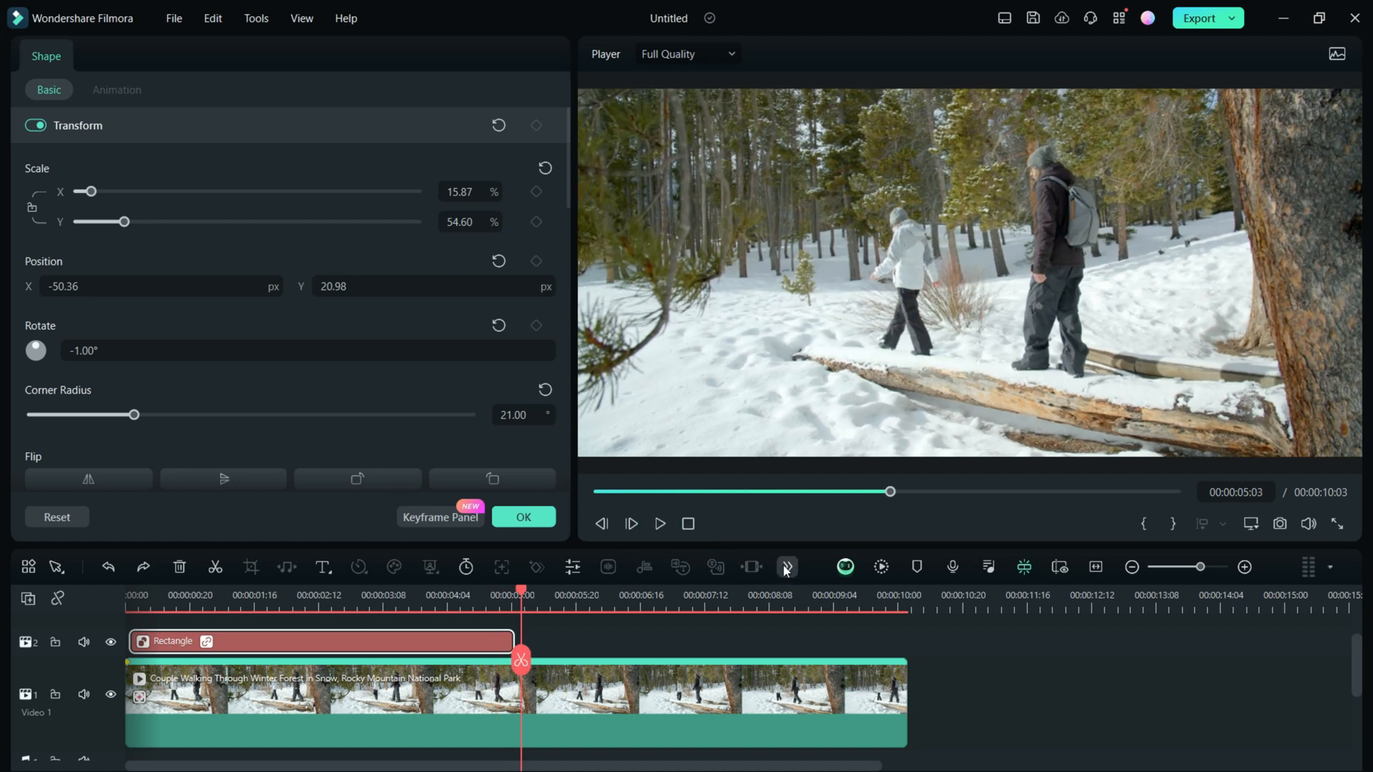
Add an Arrow shape from Drawing Tools and colour it green
{"action": "left_click", "coordinate": [785, 566]}
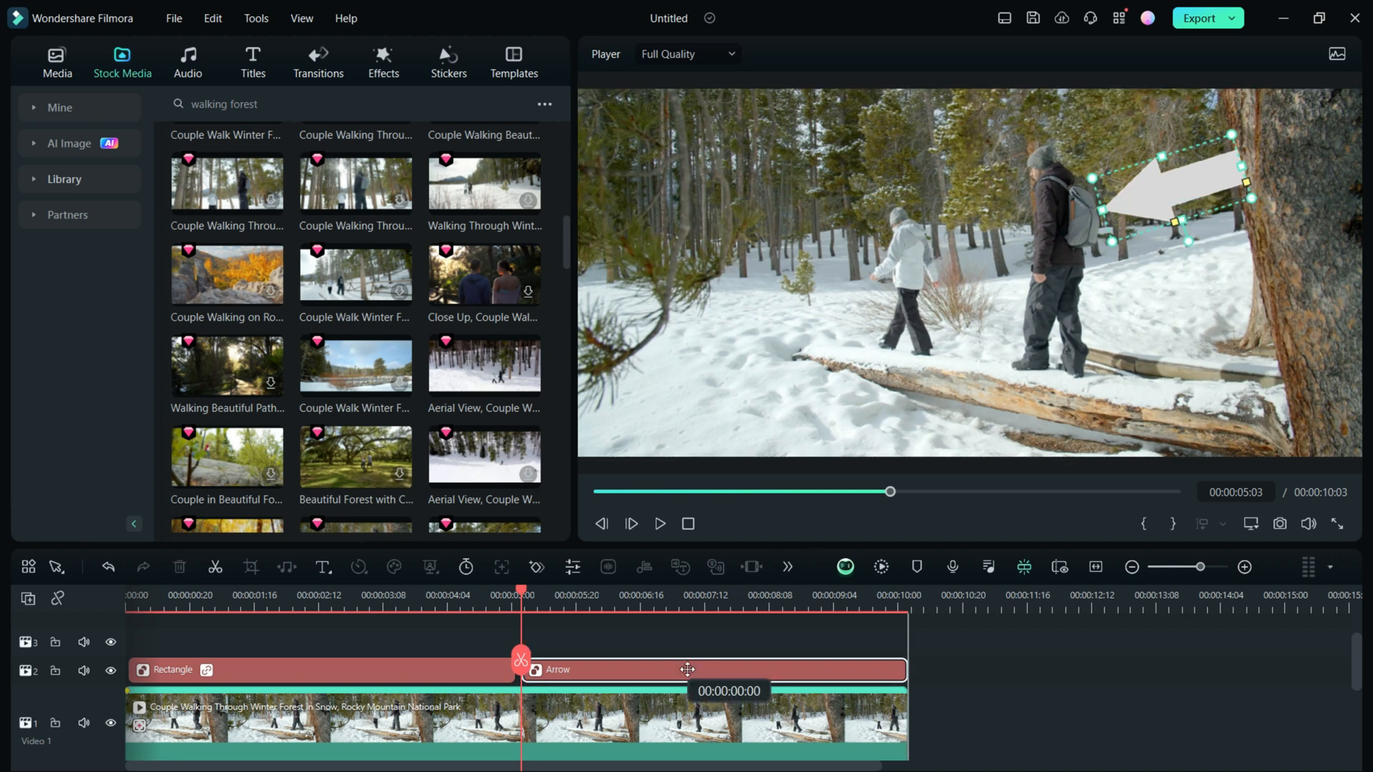
{"action": "left_click", "coordinate": [82, 325]}
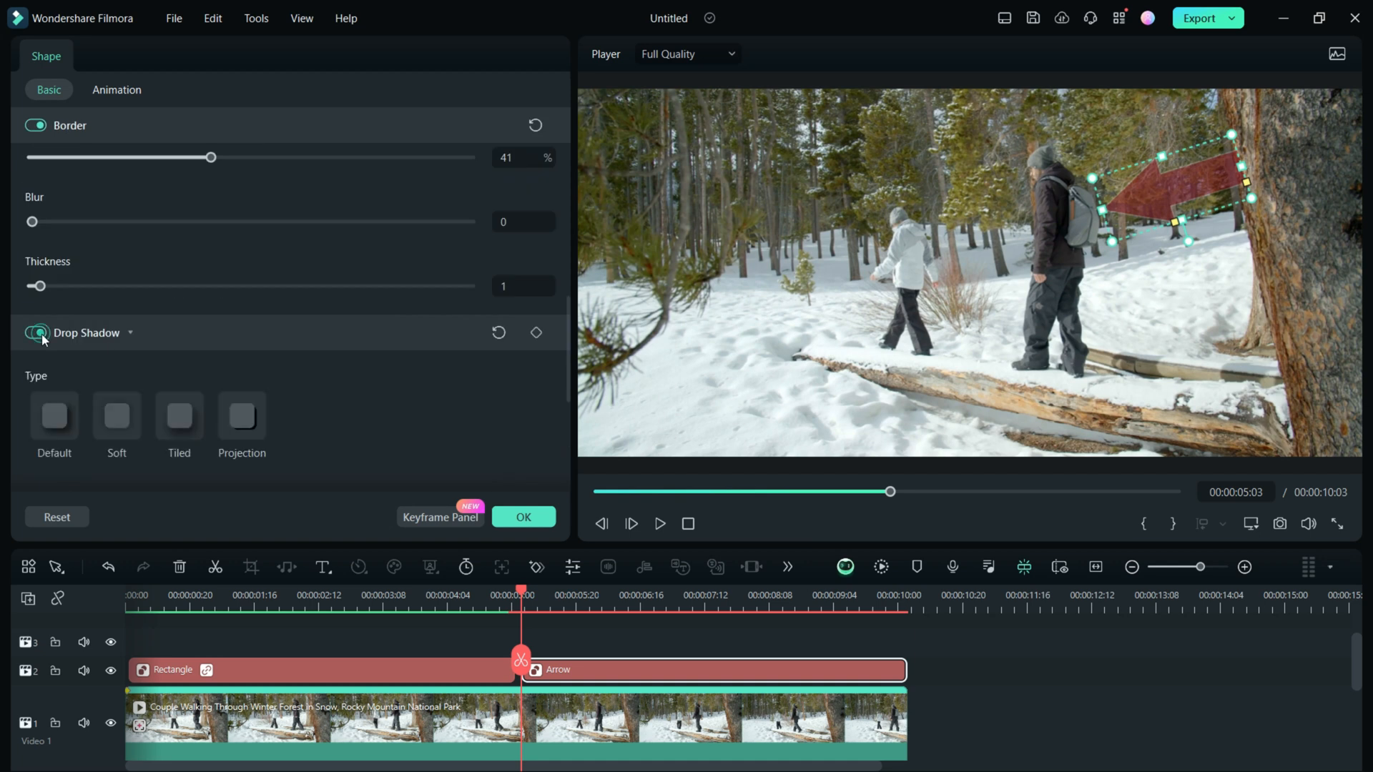
{"action": "left_click", "coordinate": [56, 449]}
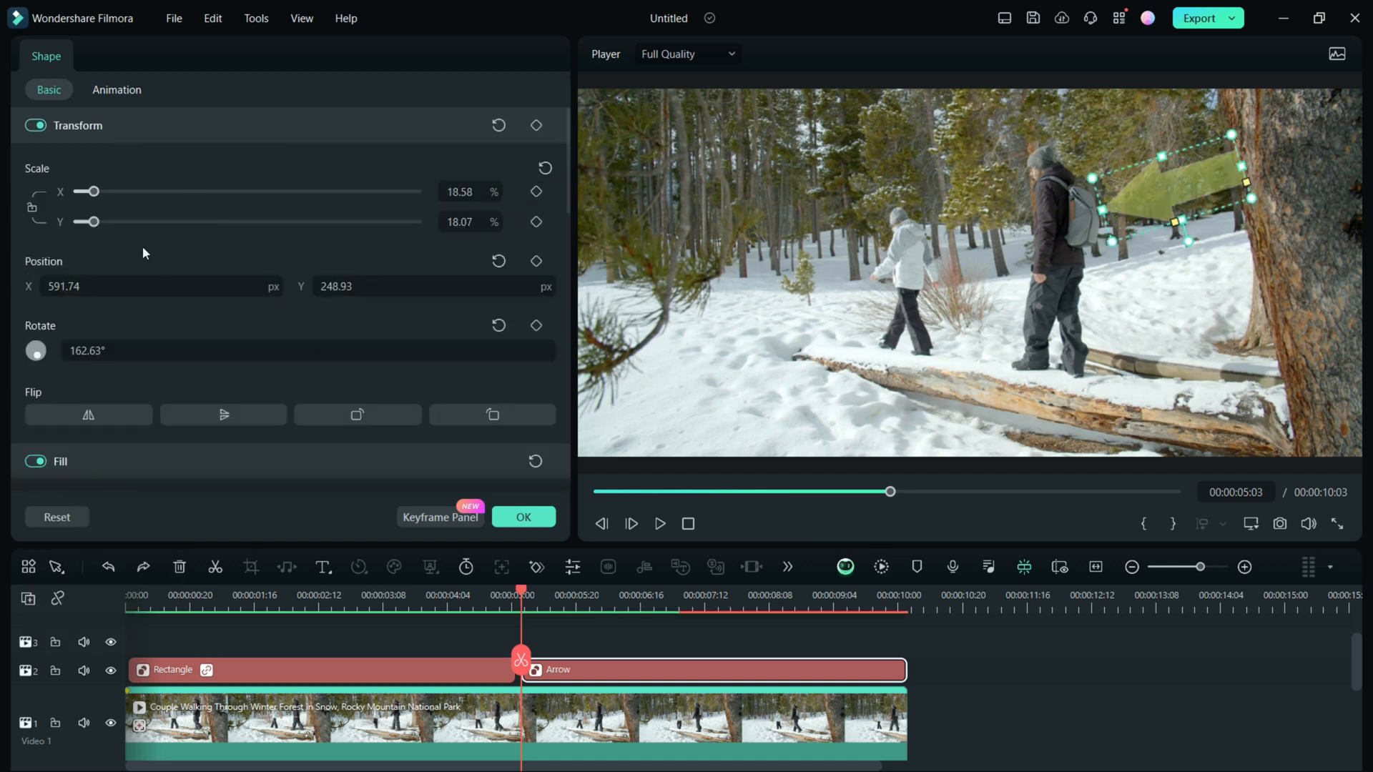
Motion-track the man's backpack, link the Arrow to it, then add an Ellipse shape
{"action": "left_click", "coordinate": [713, 723]}
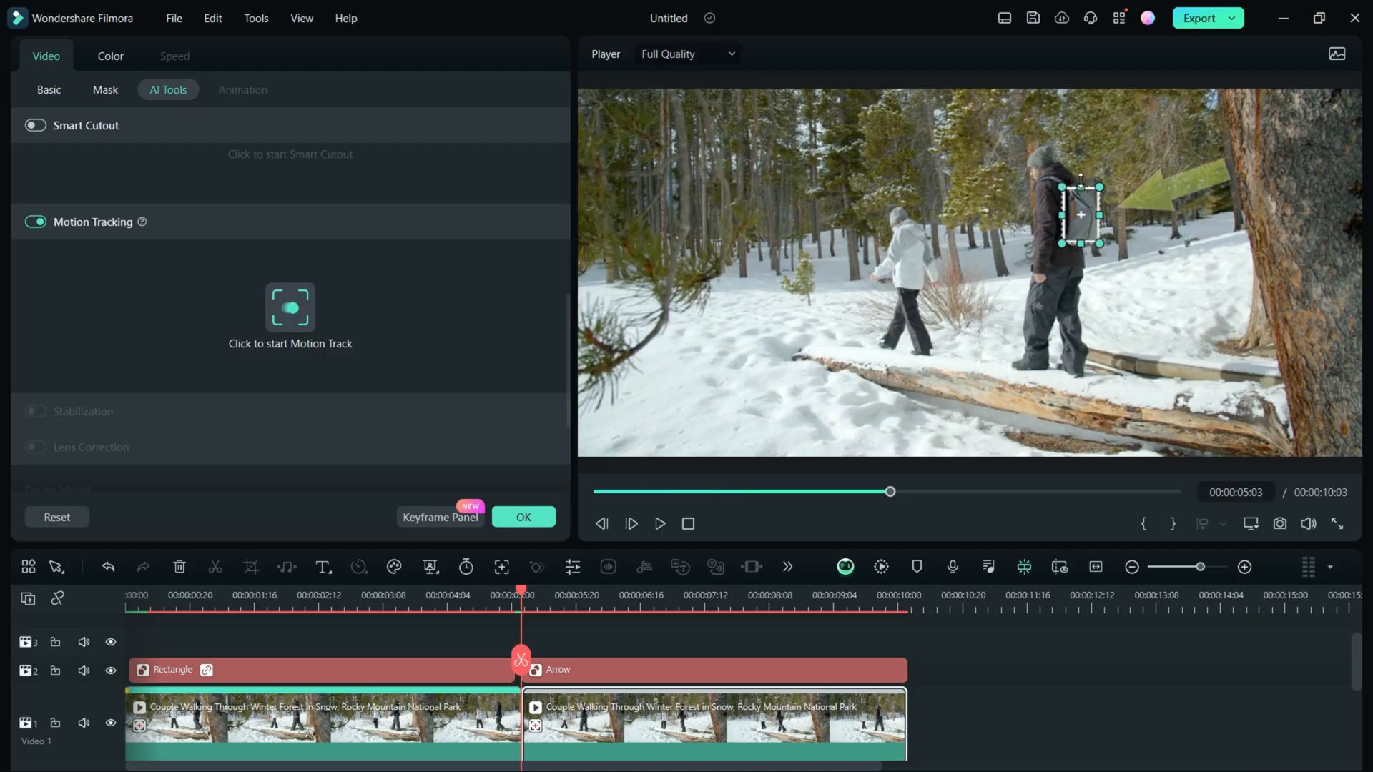
{"action": "left_click", "coordinate": [289, 353]}
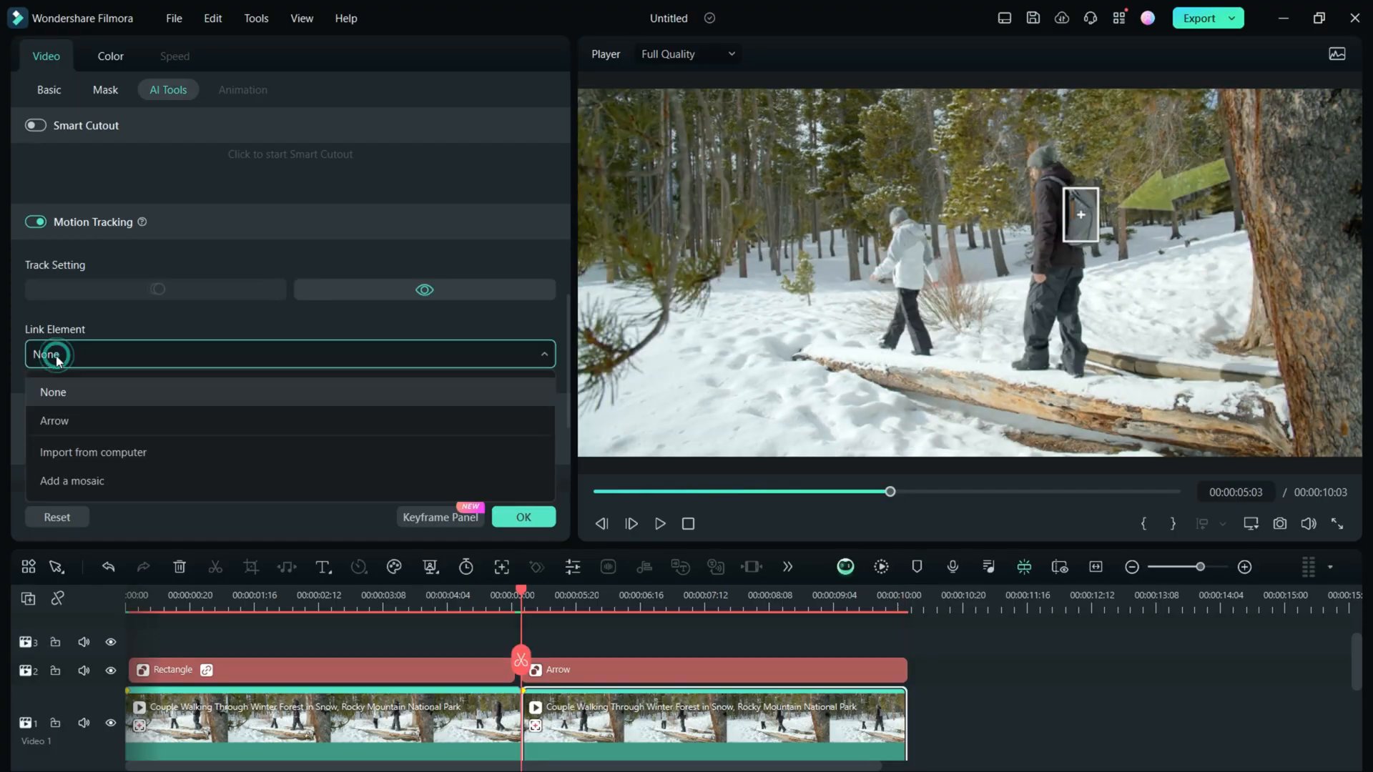
{"action": "left_click", "coordinate": [53, 421]}
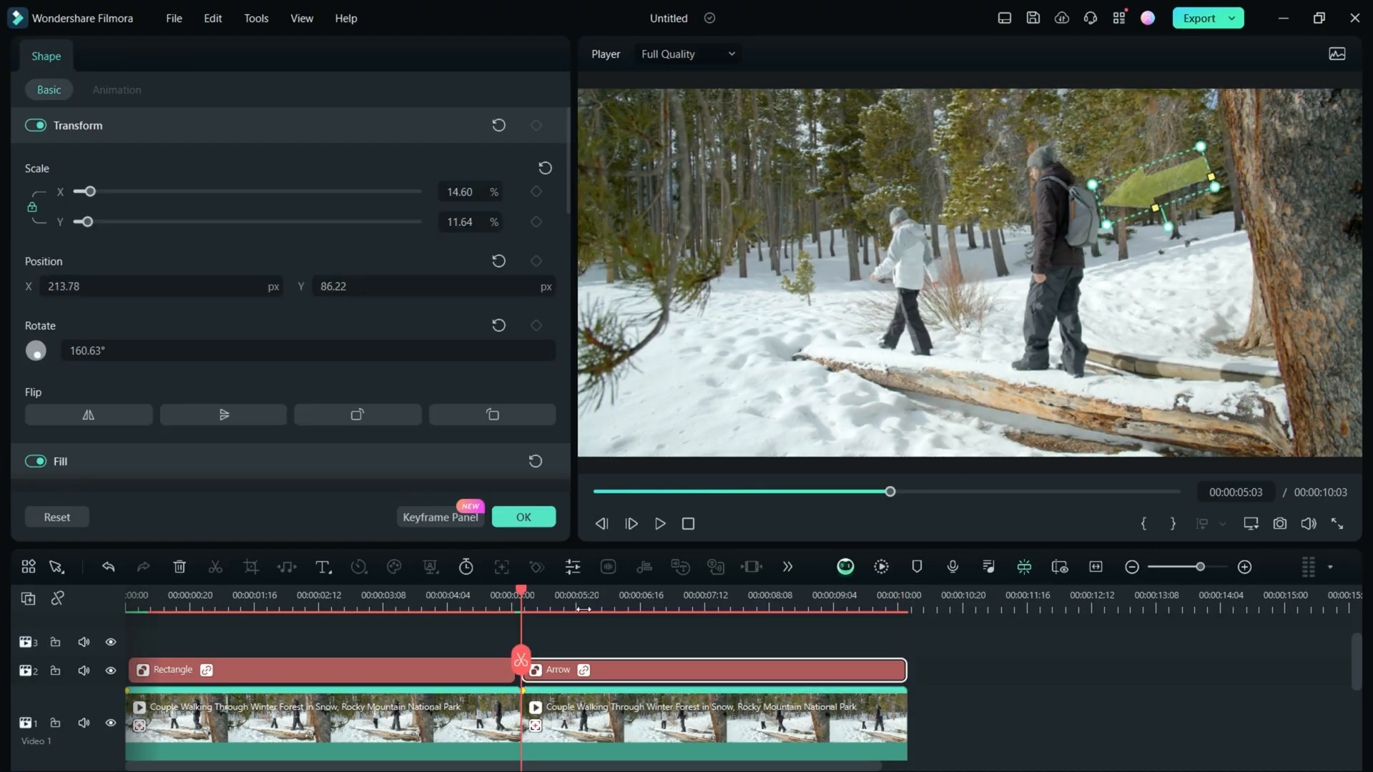
{"action": "left_click", "coordinate": [659, 523]}
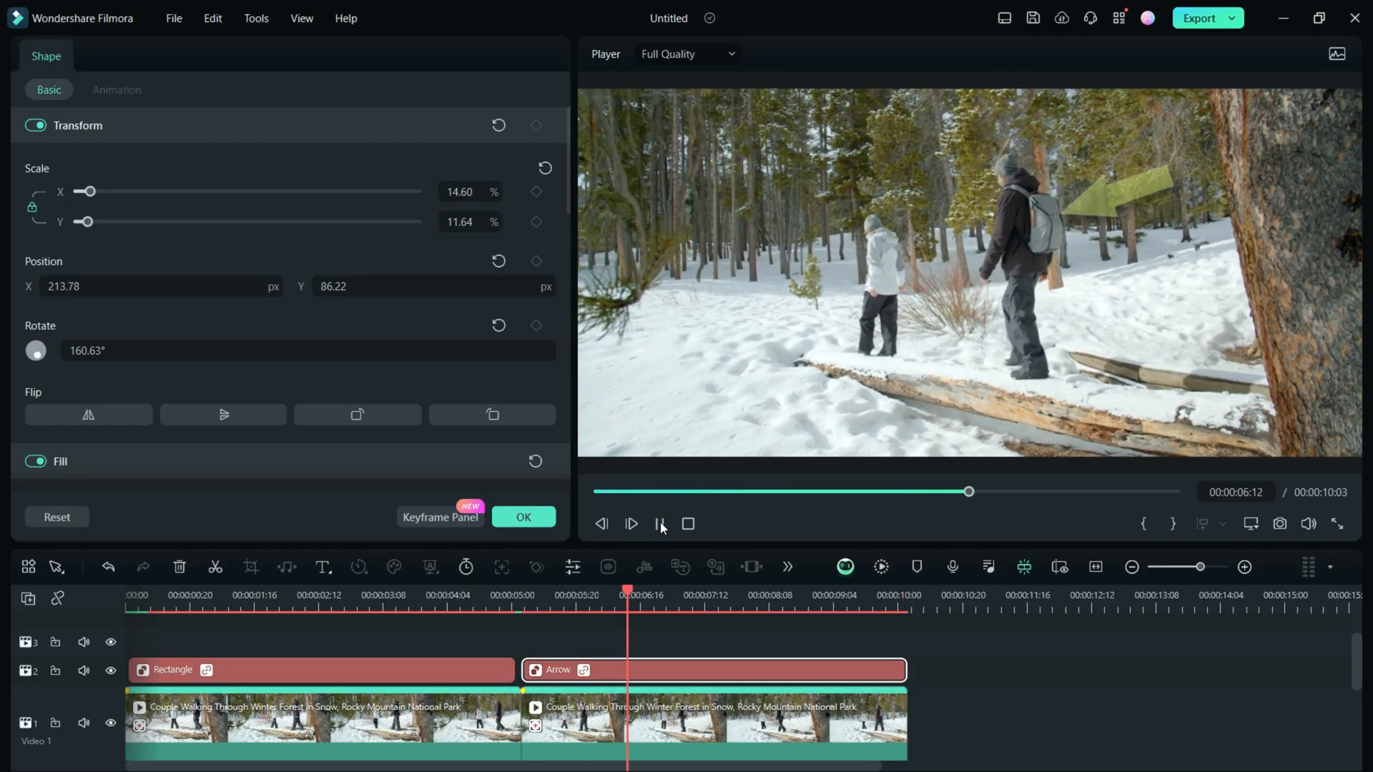
{"action": "left_click", "coordinate": [787, 566]}
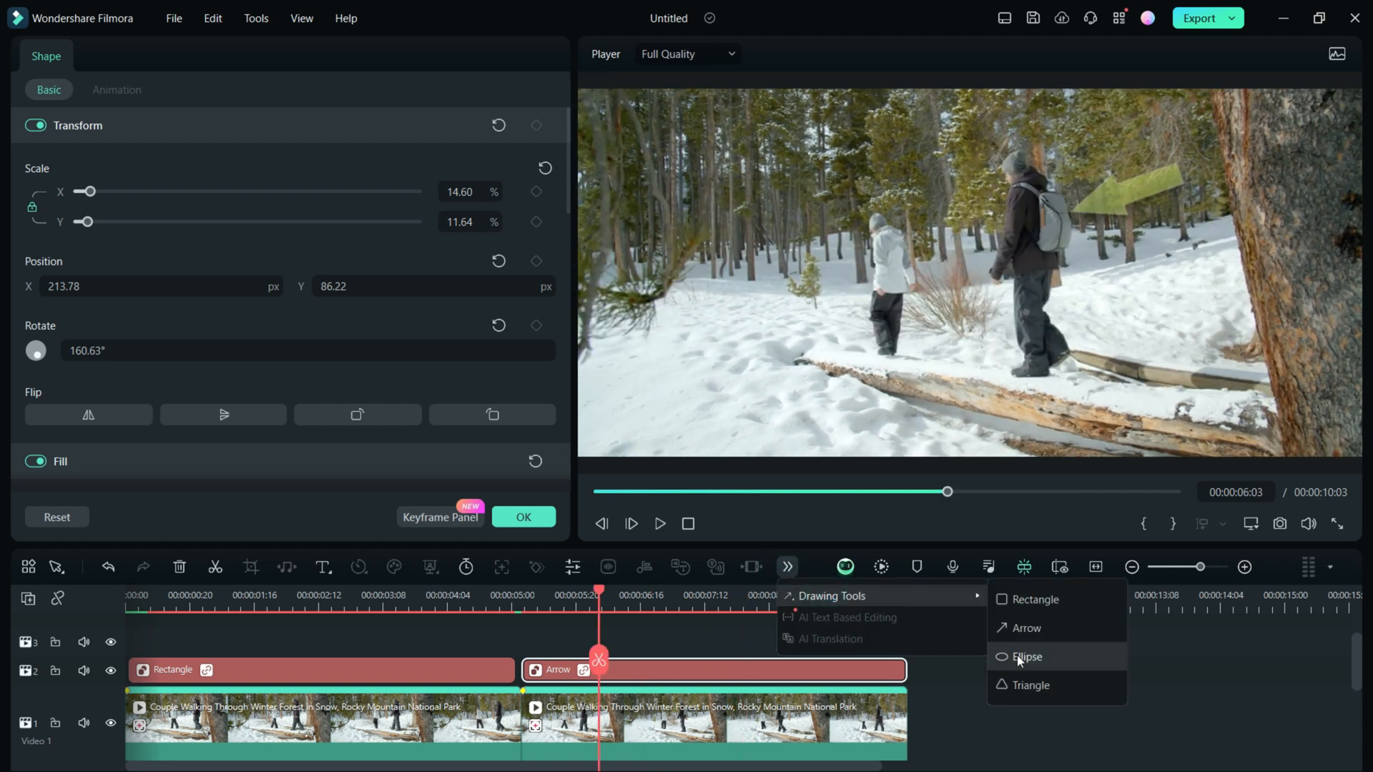
{"action": "left_click", "coordinate": [1028, 656]}
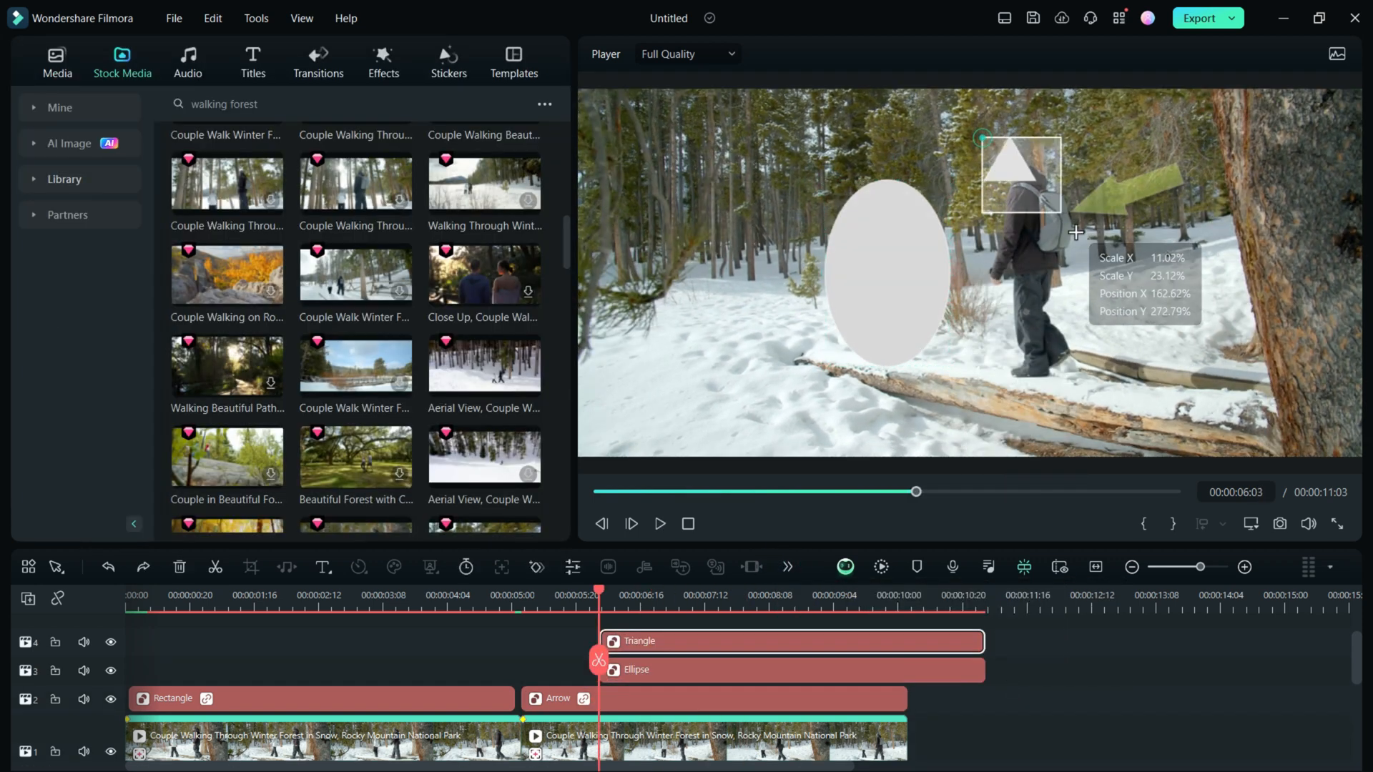